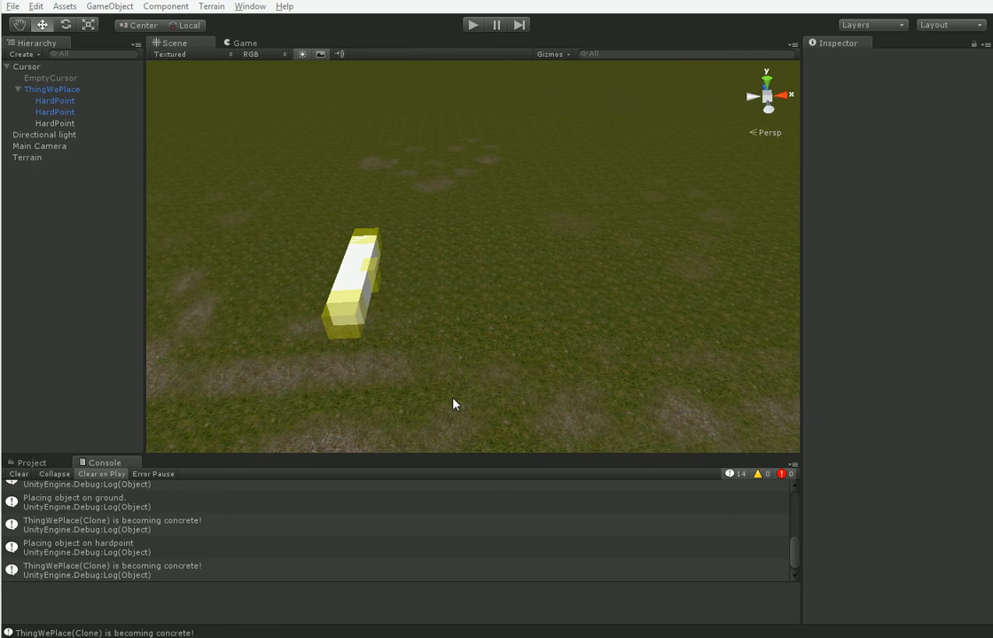
mouse_move(461, 60)
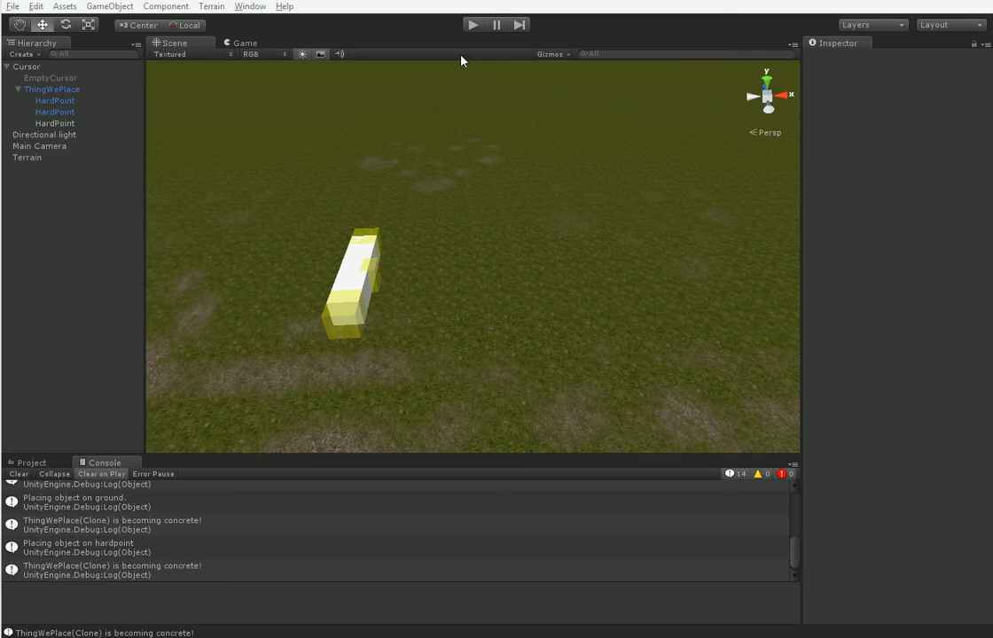
- Run the game, place two crossing blocks on the terrain, and stop play mode
left_click(471, 25)
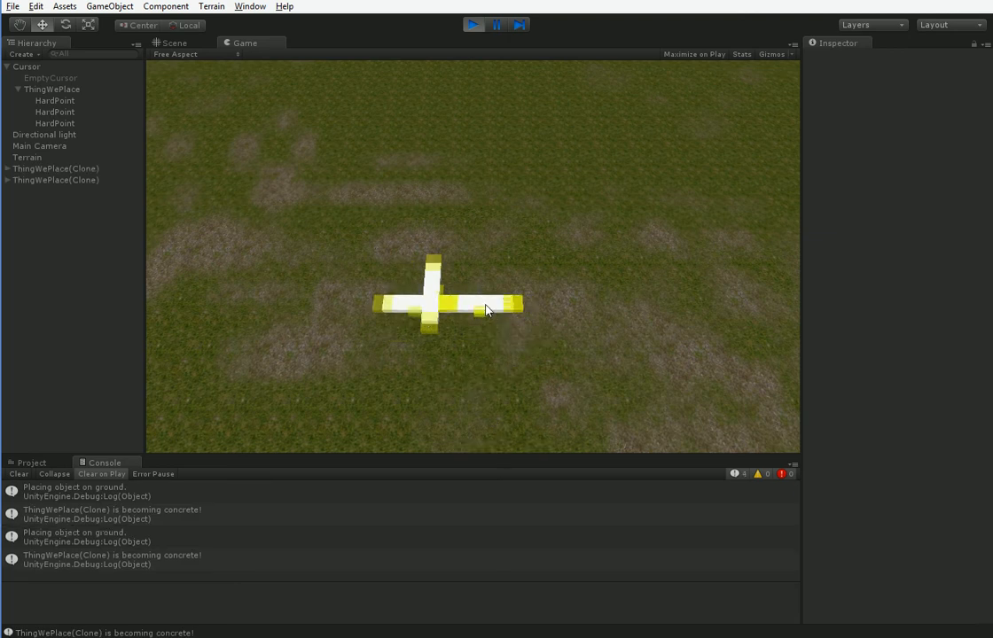
left_click(319, 309)
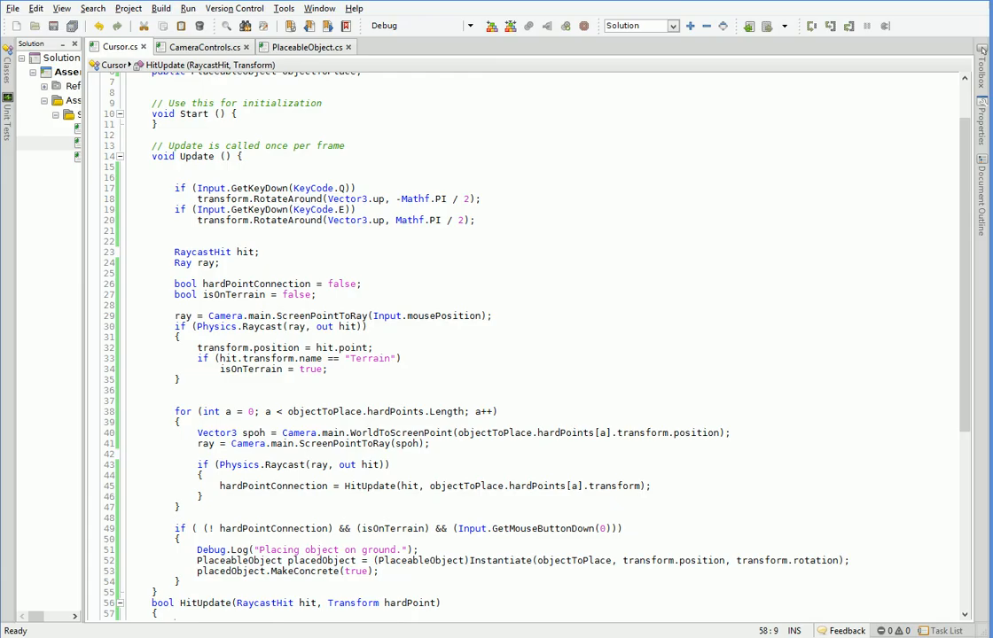
- Add 'public bool canPlaceOnGround = true;' and gate terrain placement on canPlaceOnGround in the raycast check
scroll("up", 3)
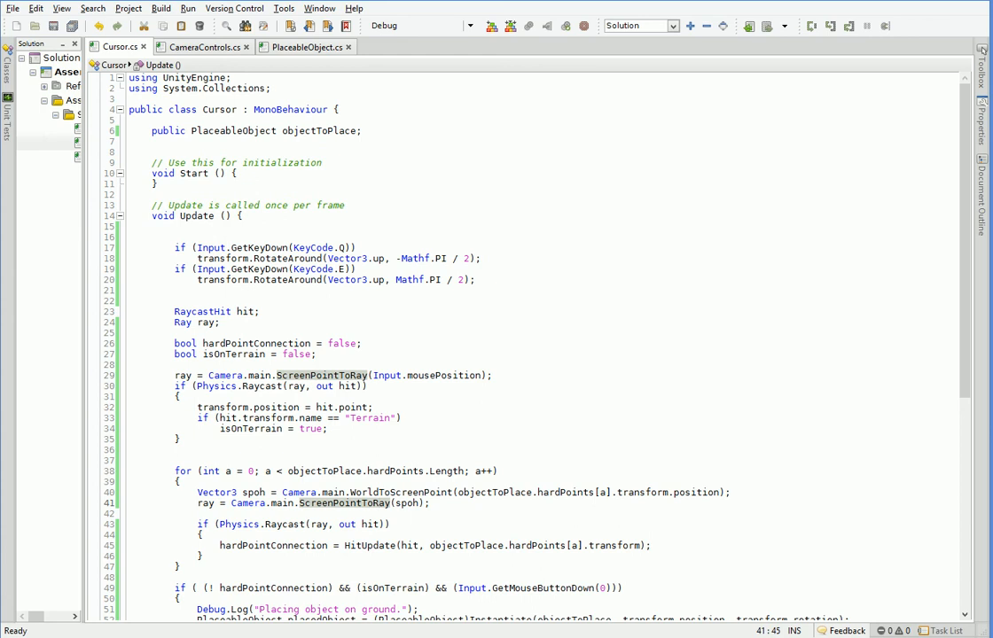
type("public canPlaceOnGrou")
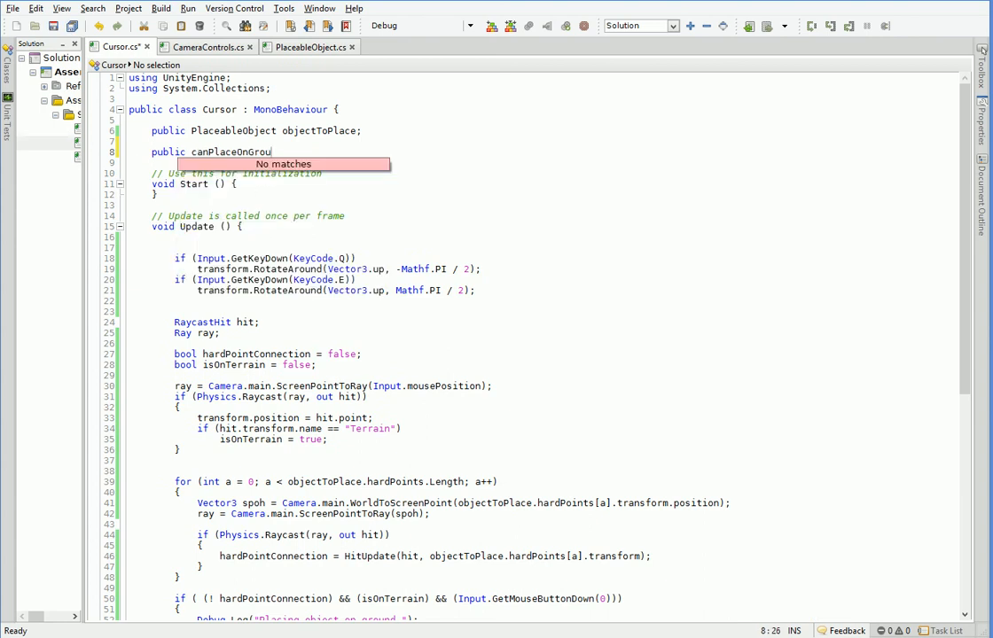
type("nd = true;")
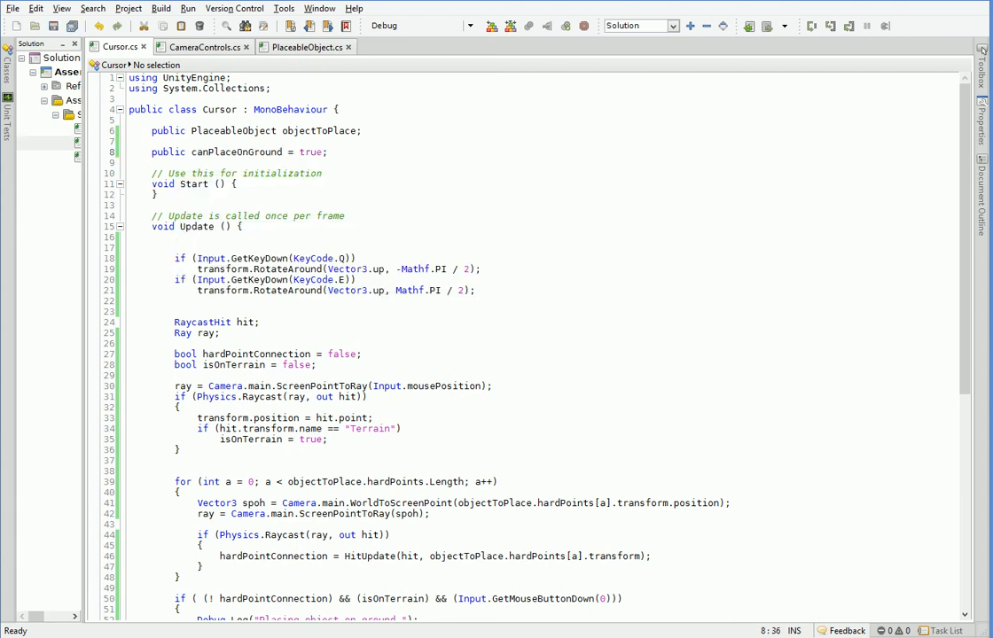
scroll("down", 3)
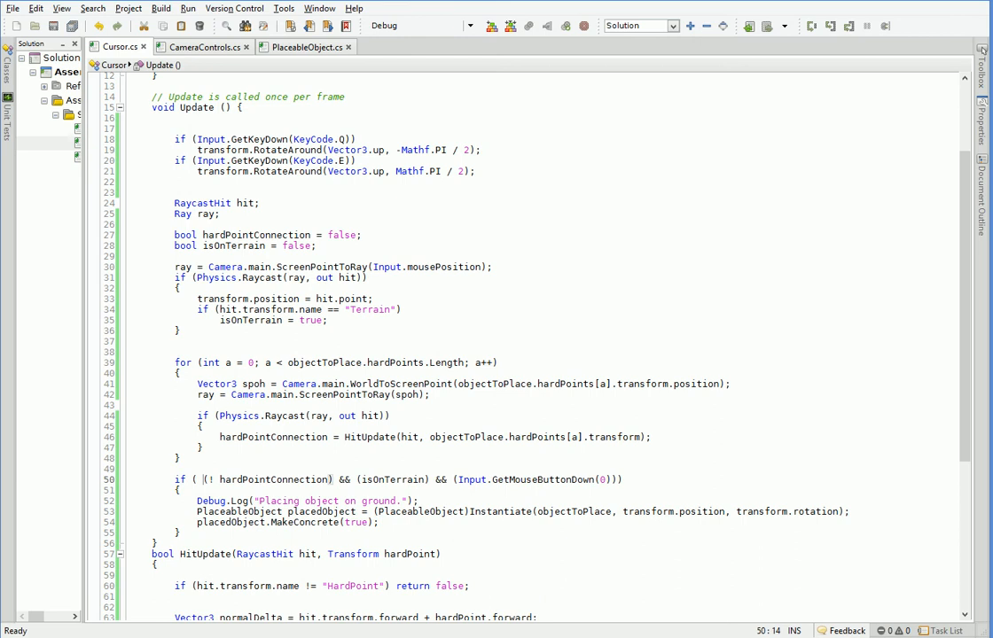
type("Can")
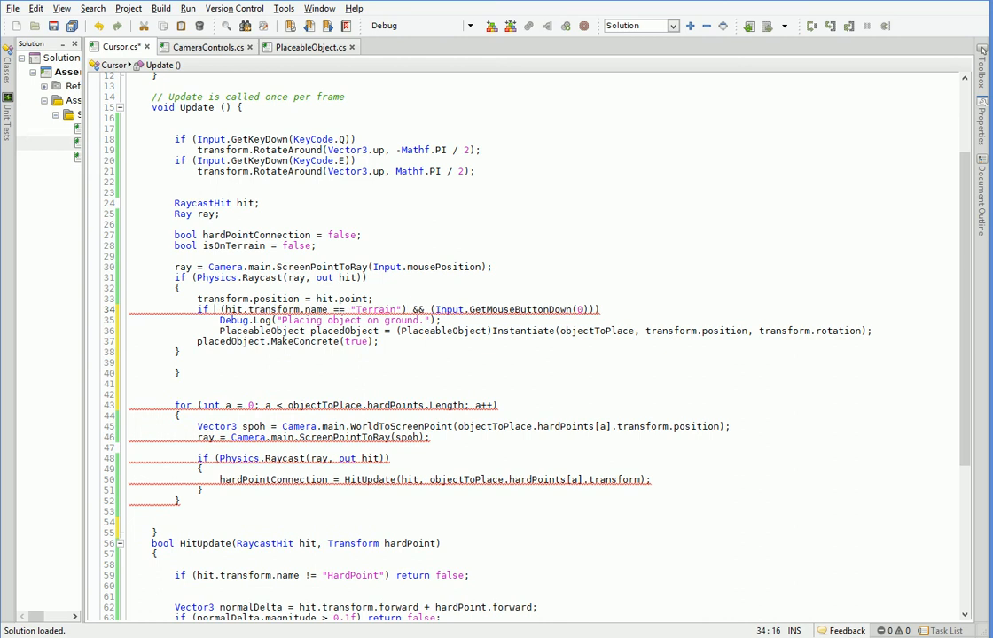
type("(CanPlaceOnGround) &&")
type("{")
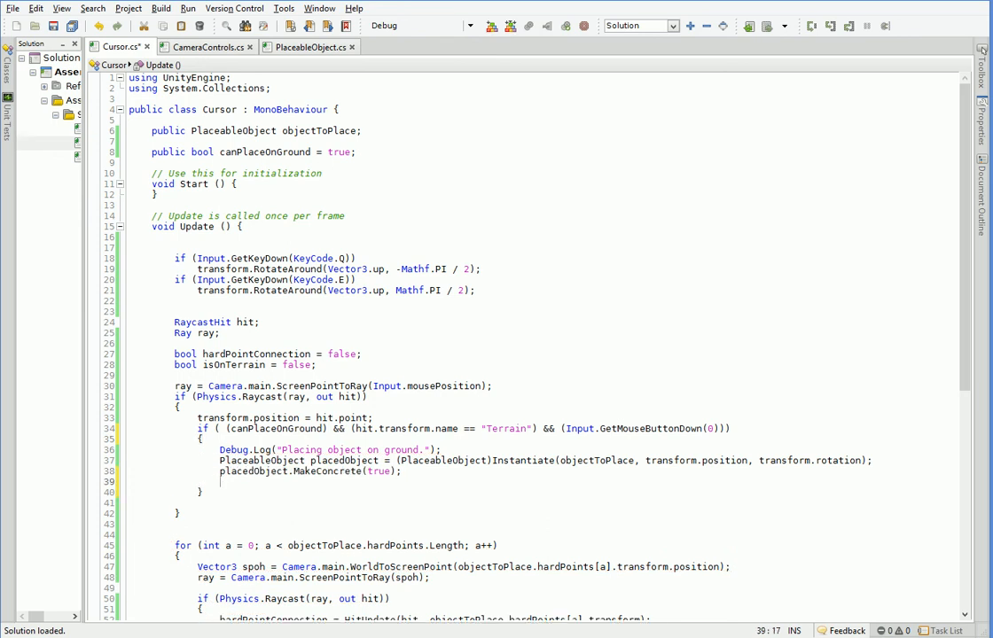
- Add 'canPlaceOnGround = false;' after the first ground placement
type("canPlaceOnGround = false;")
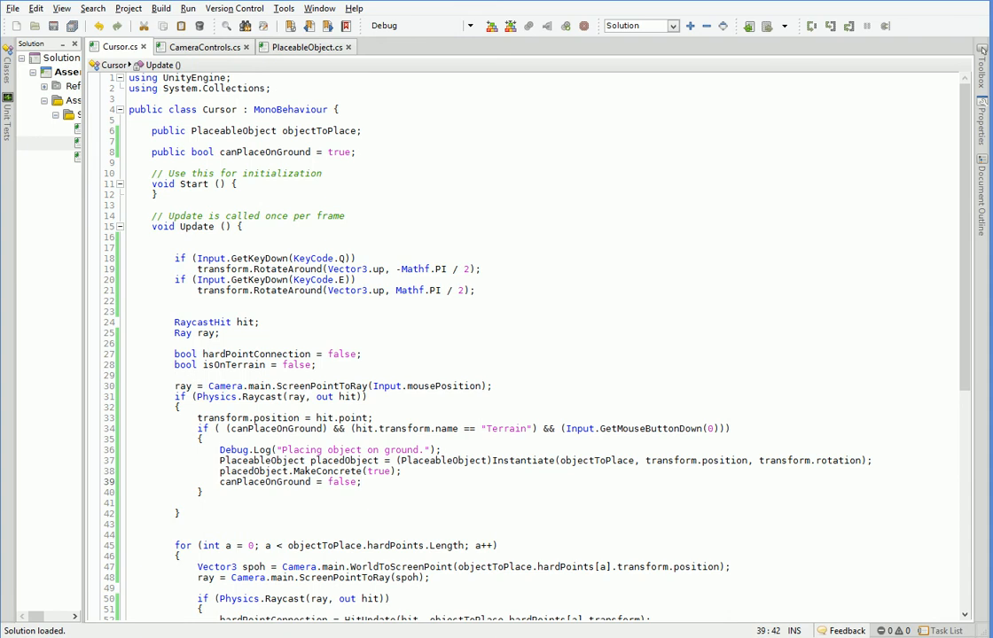
scroll("down", 3)
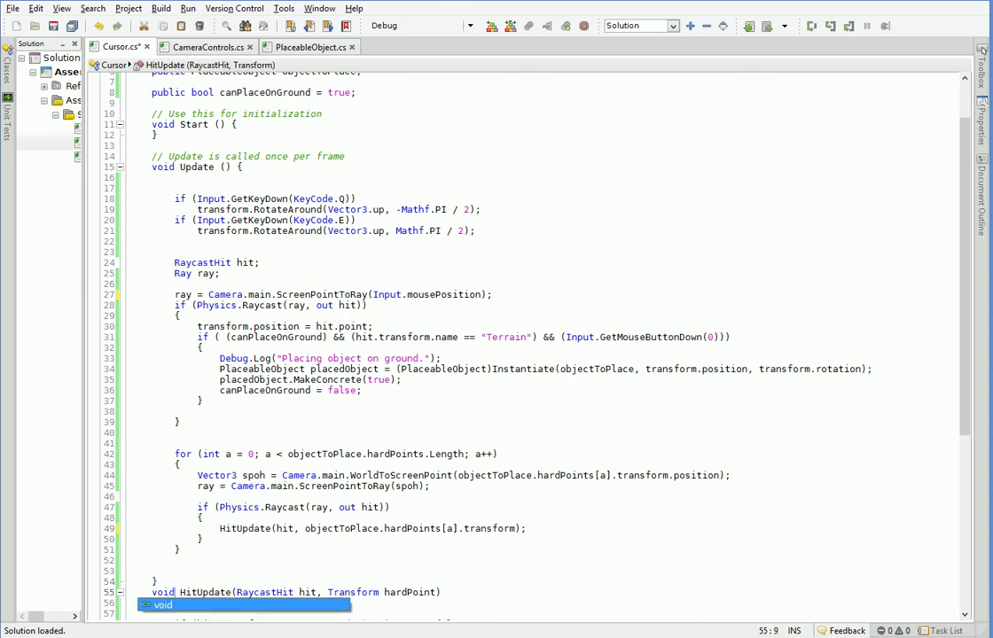
scroll("down", 3)
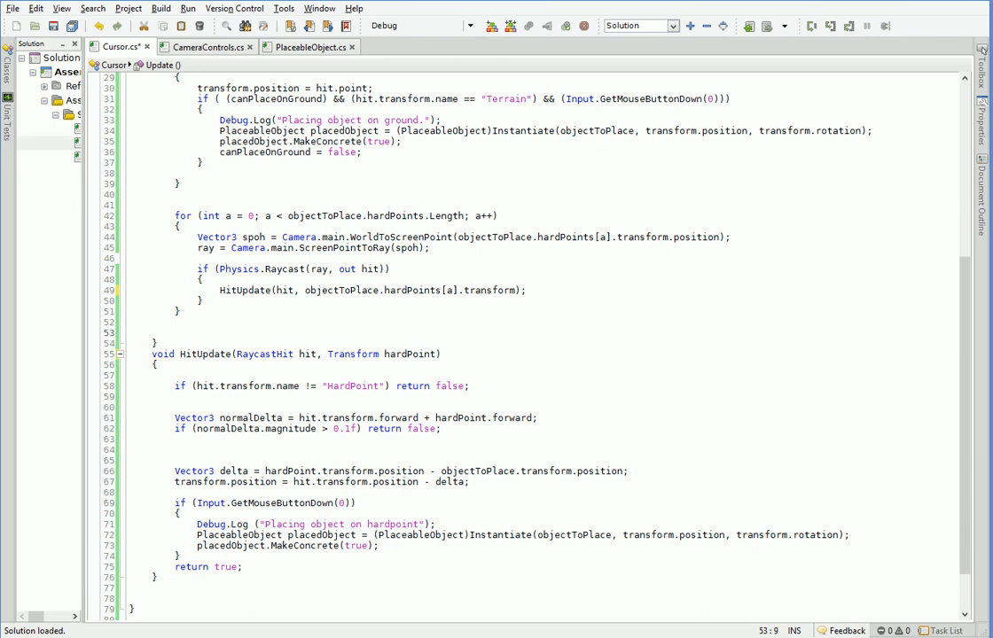
- Change HitUpdate to return void and delete its return values
double_click(447, 386)
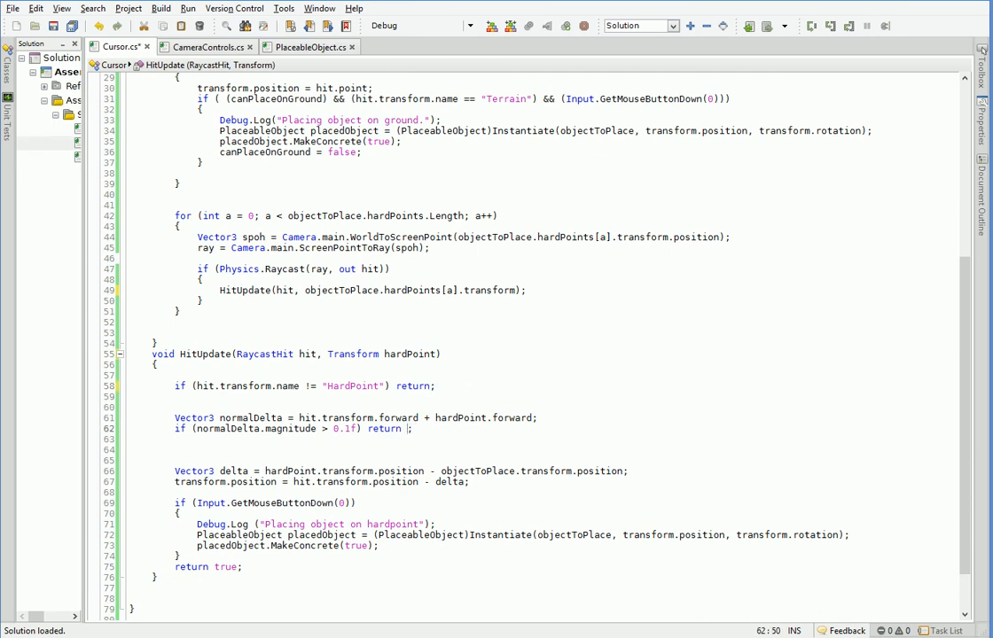
left_click(245, 567)
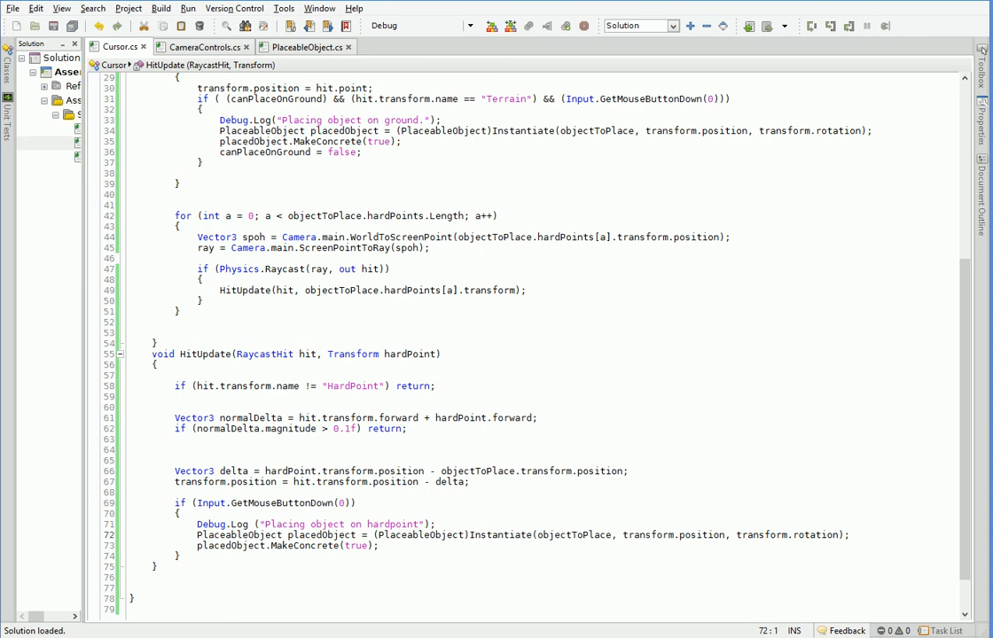
scroll("up", 3)
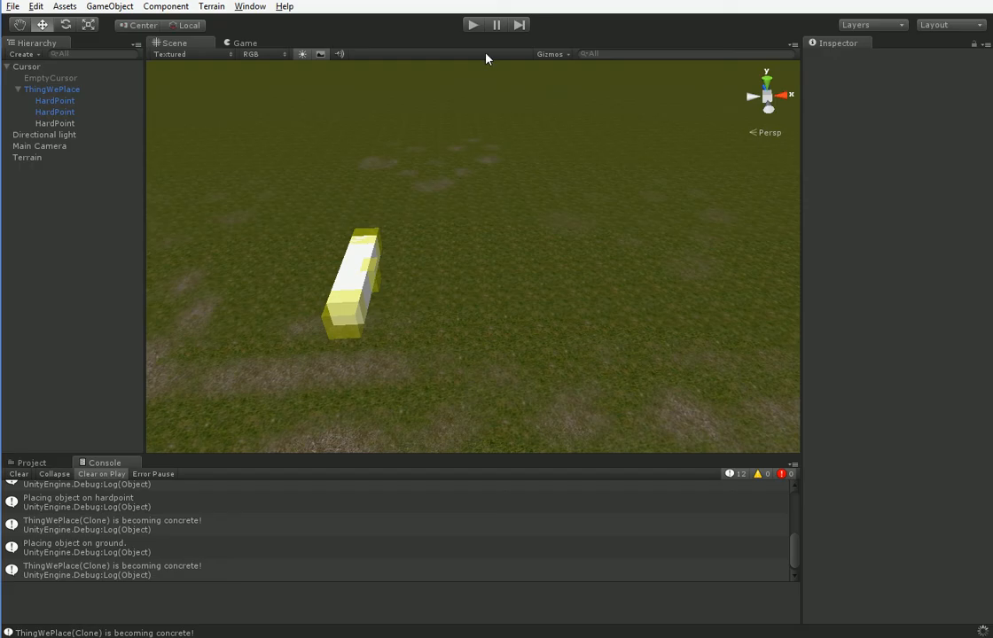
- Run the game and snap several blocks onto free hard points into a connected structure
left_click(472, 25)
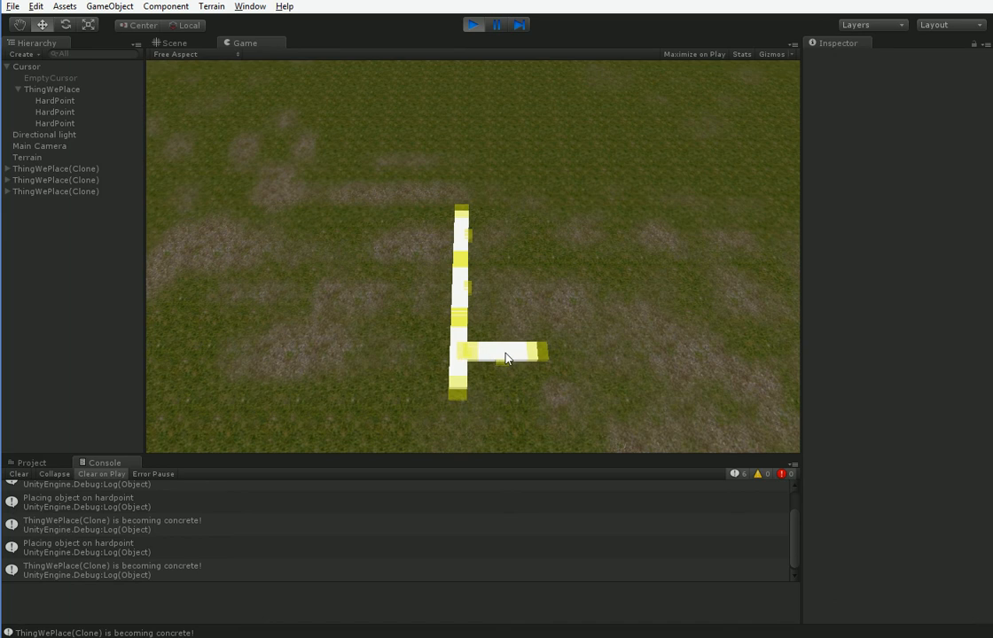
left_click(511, 298)
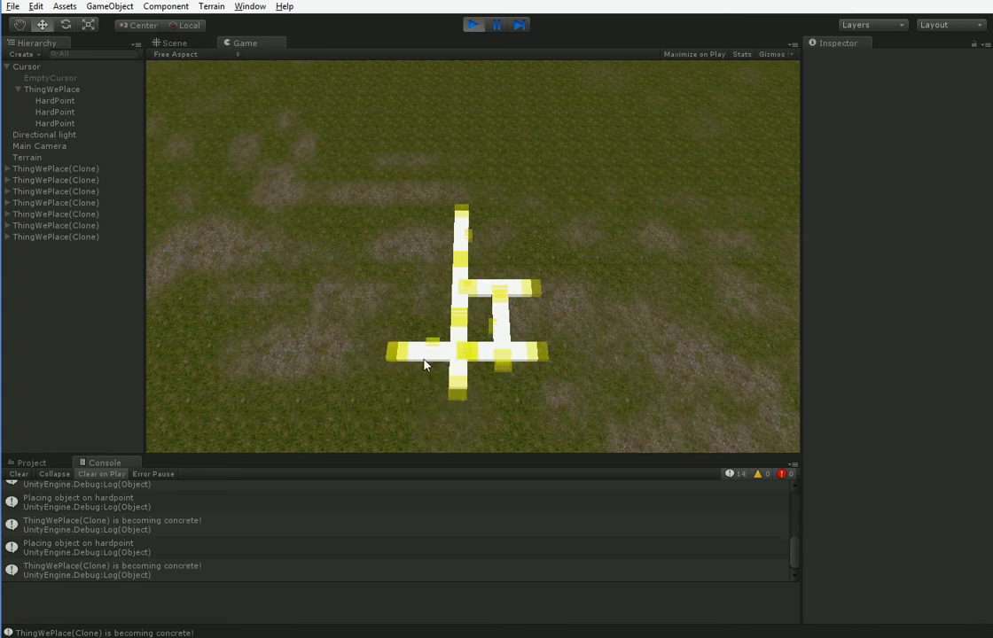
left_click(315, 364)
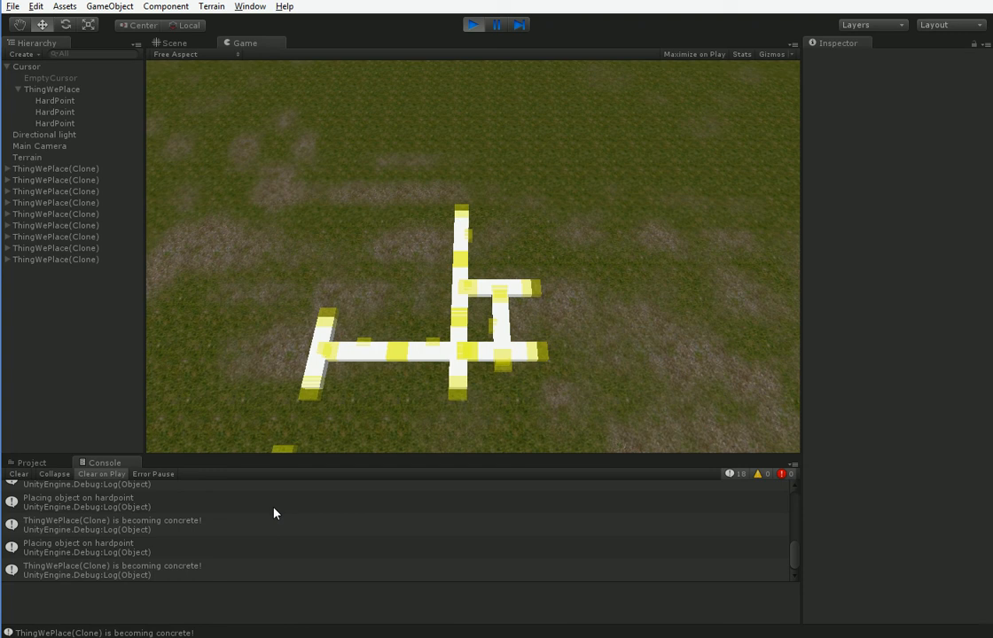
left_click(473, 25)
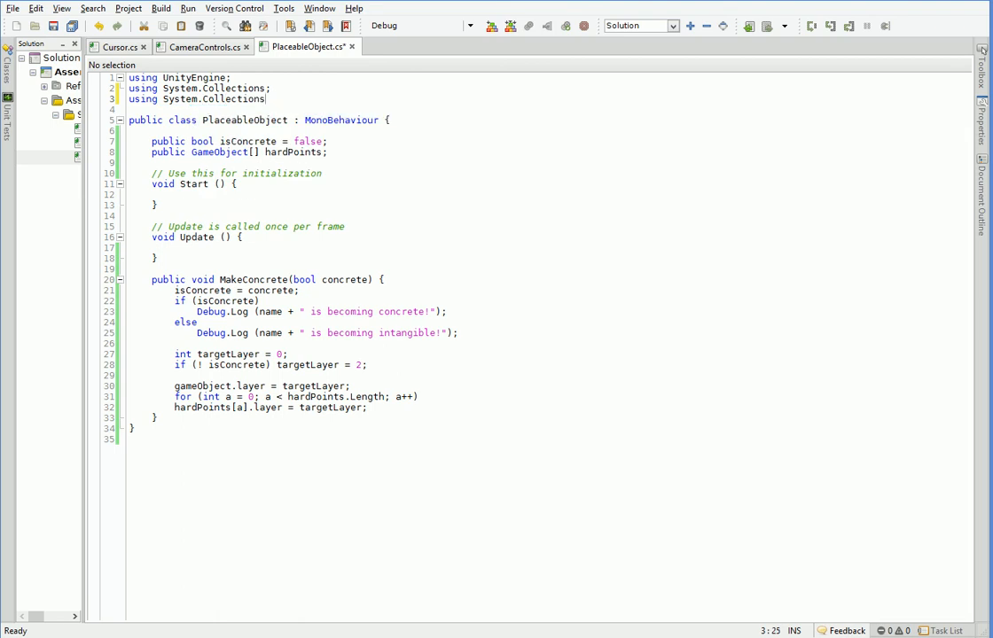
- Add 'using System.Collections.Generic;' to PlaceableObject and make its hardPoints list public
type(".Generic;")
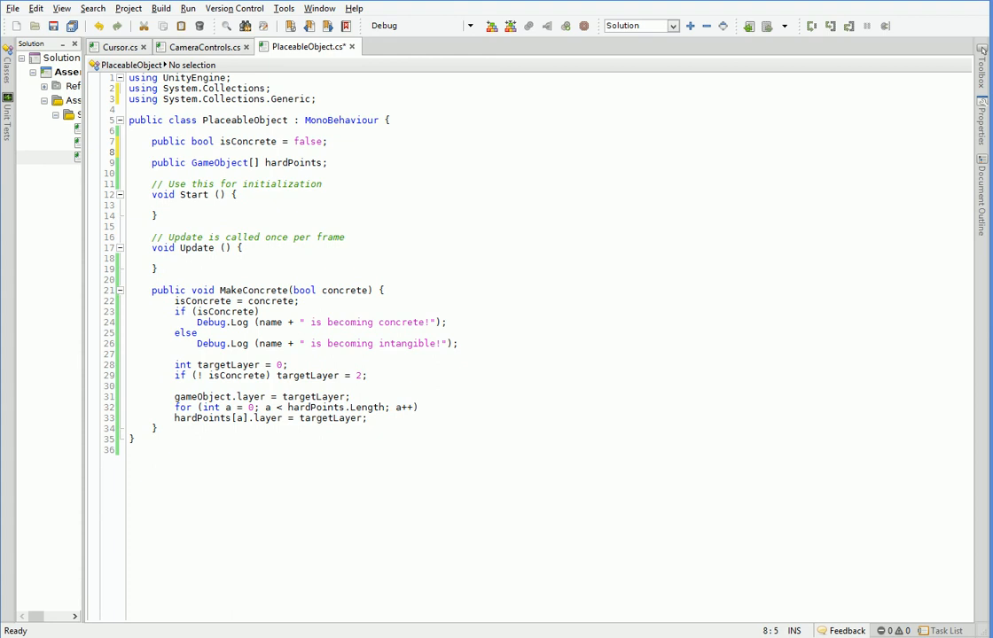
type("publ")
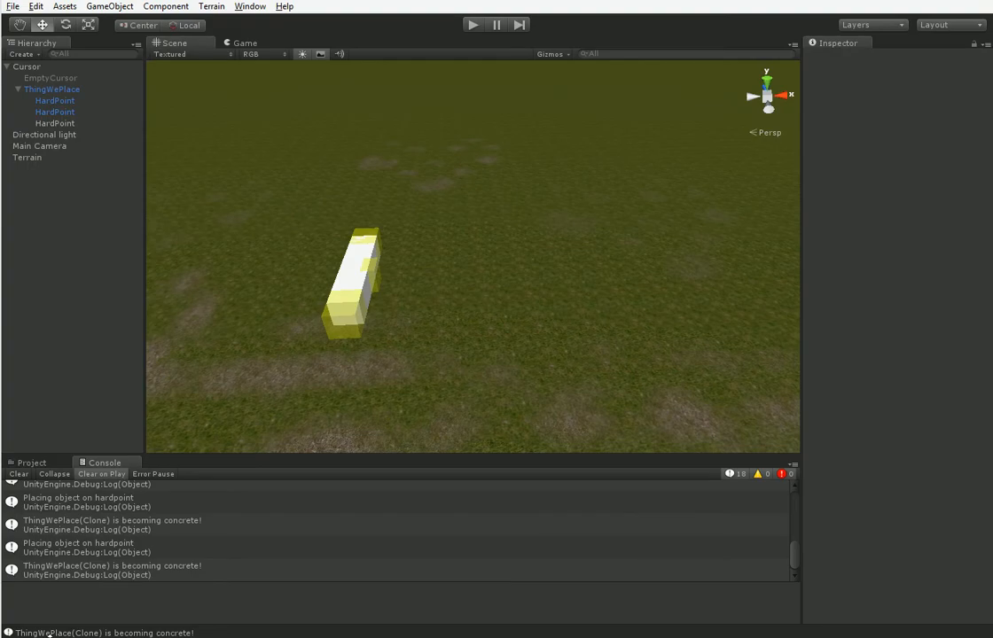
- Inspect ThingWePlace and its HardPoint in the Hierarchy to check the hard point list
left_click(52, 88)
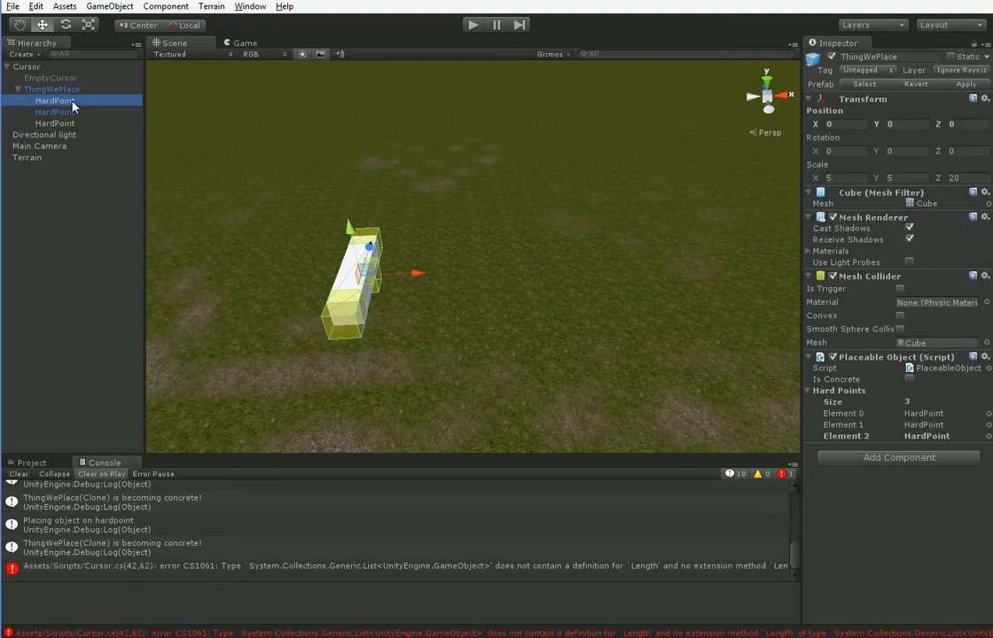
left_click(53, 99)
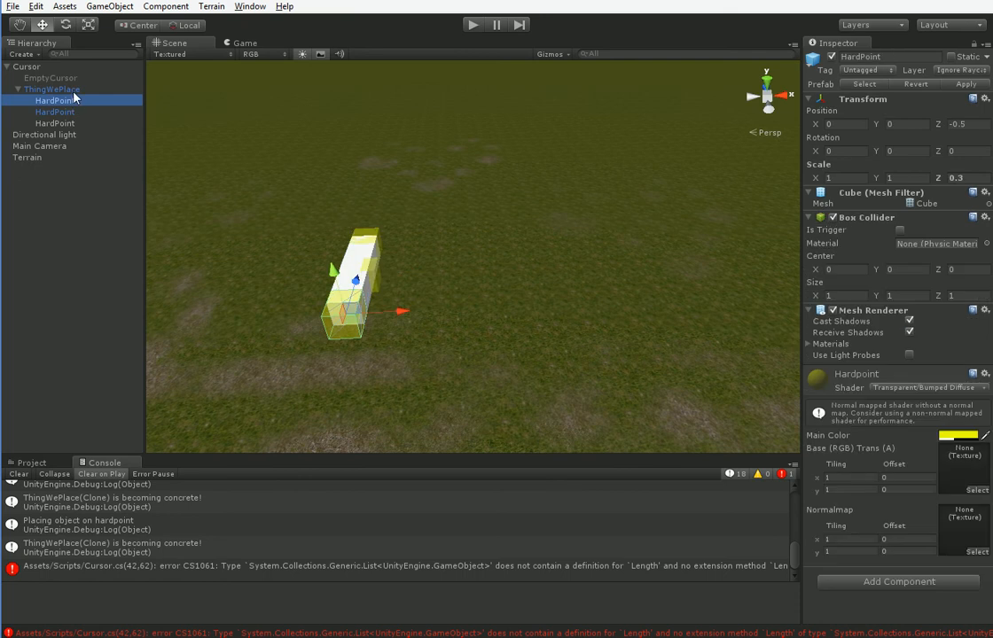
left_click(50, 88)
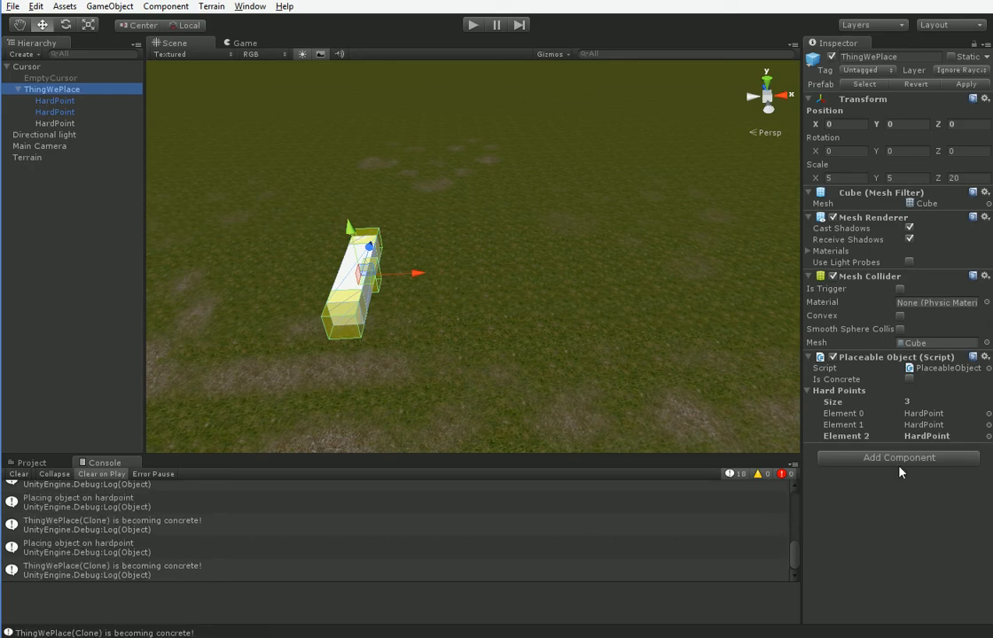
mouse_move(156, 117)
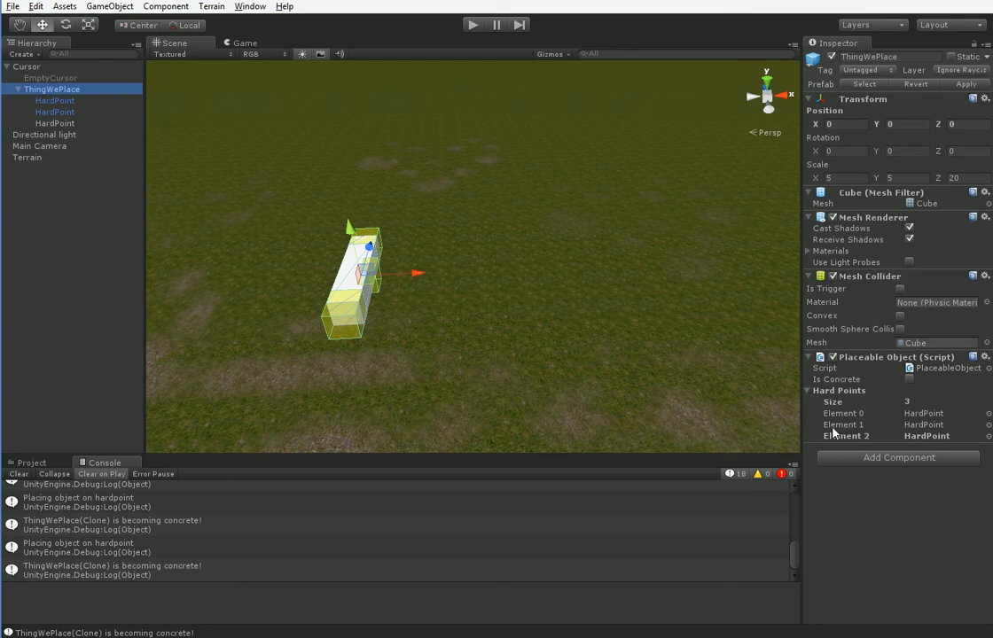
- Run the scene and place a copy of the block on the terrain
left_click(474, 25)
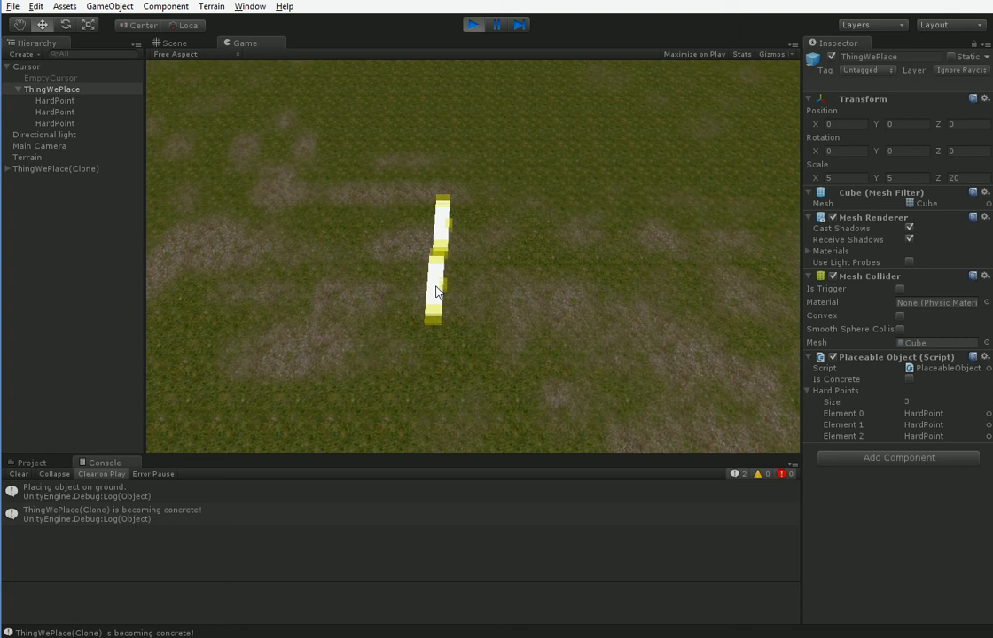
left_click(468, 292)
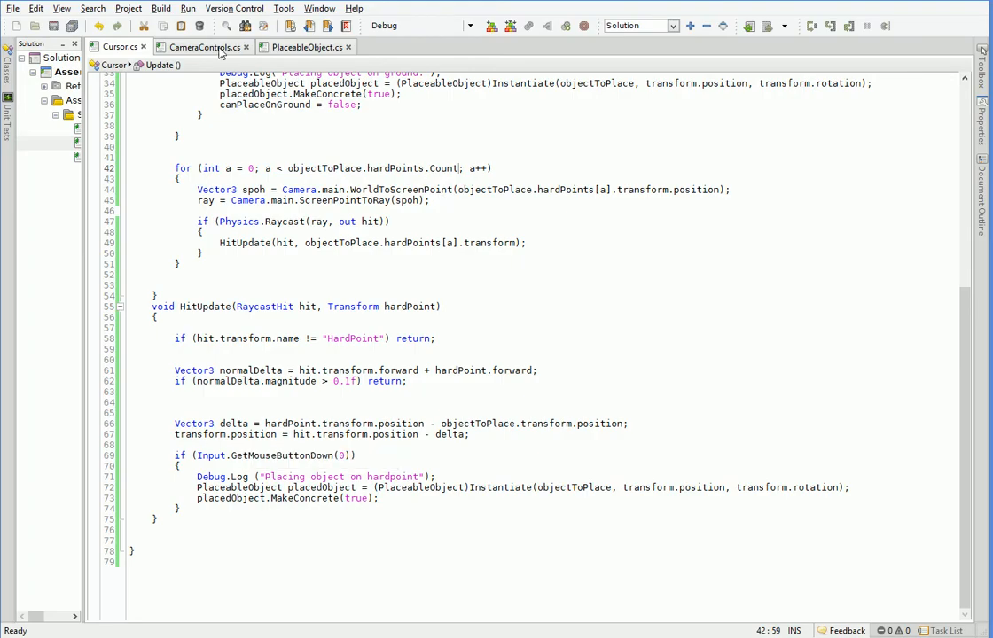
- Add PlaceableObject target = hit.transform.parent.GetComponent<PlaceableObject>() in HitUpdate's click branch
left_click(158, 517)
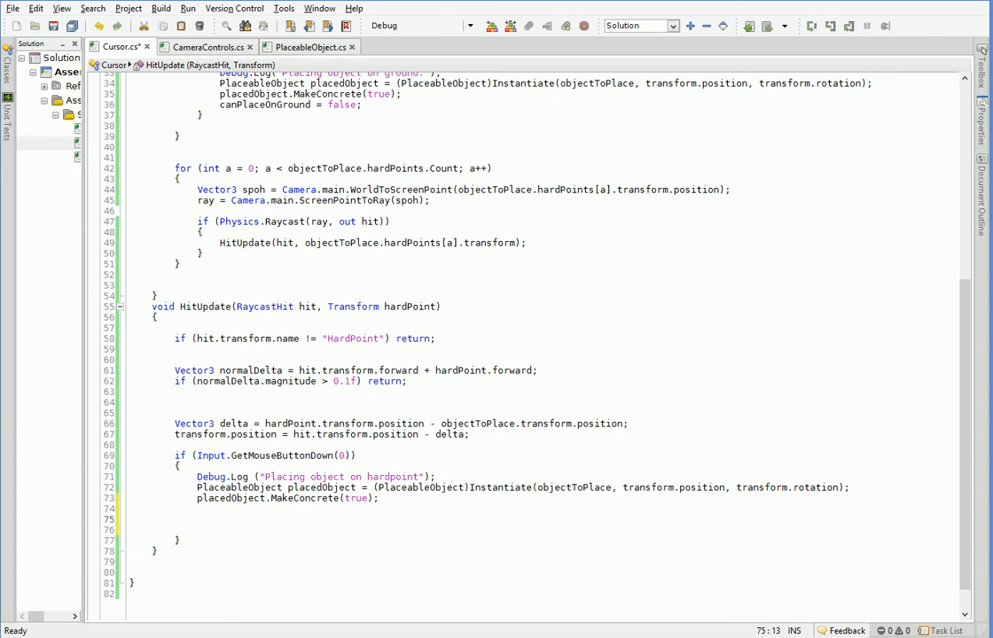
type("Vector3 hit")
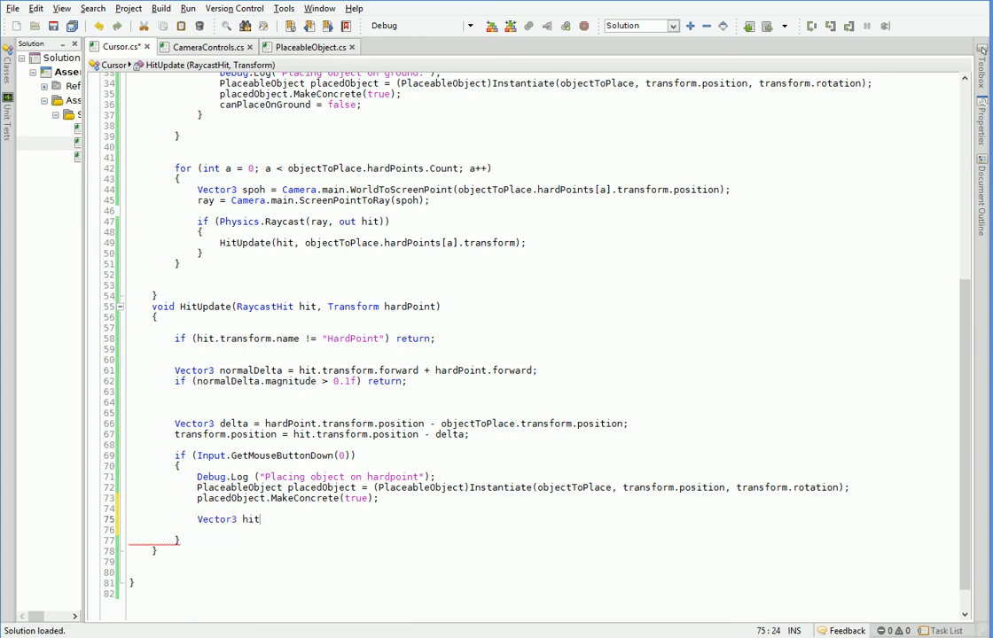
type("point =")
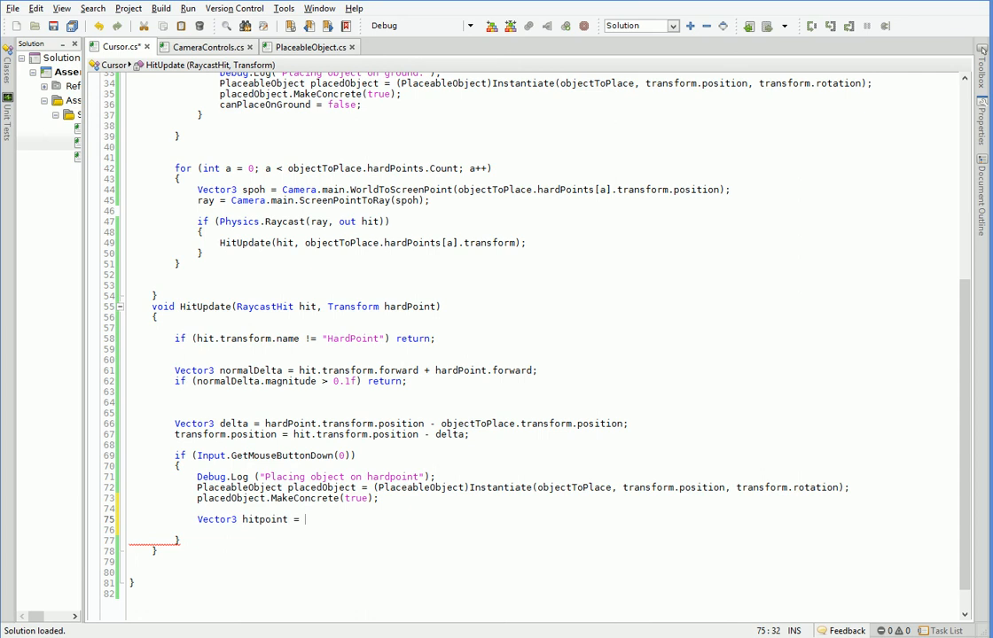
type("hit.point;")
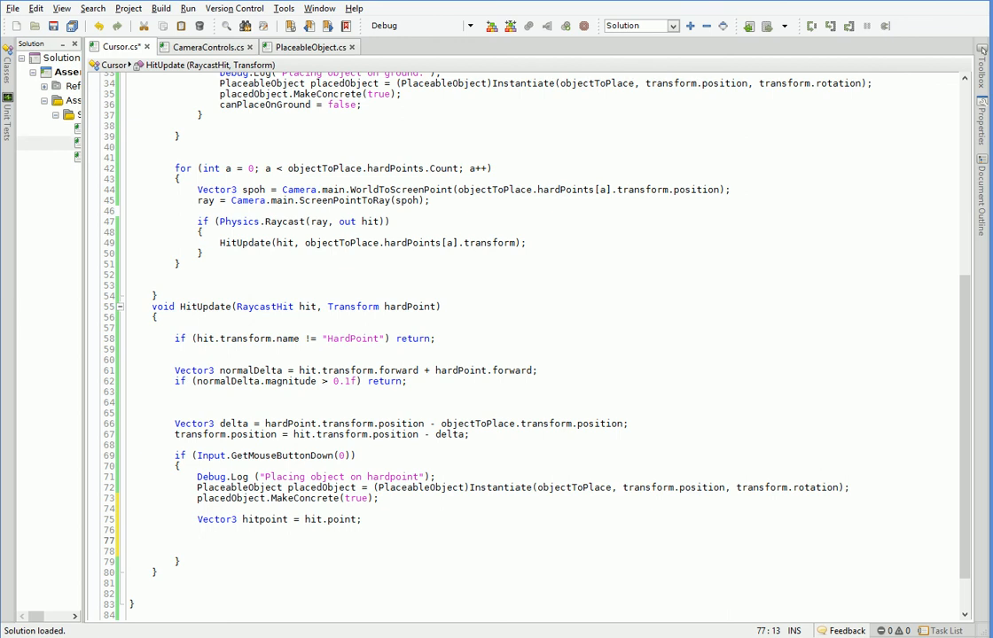
left_click(199, 540)
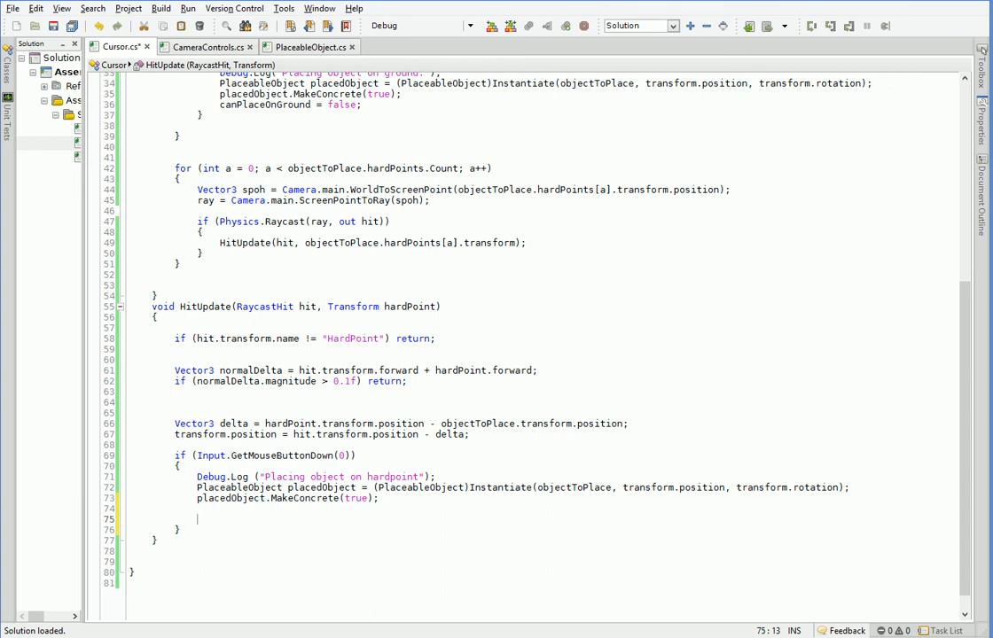
type("hit.transform")
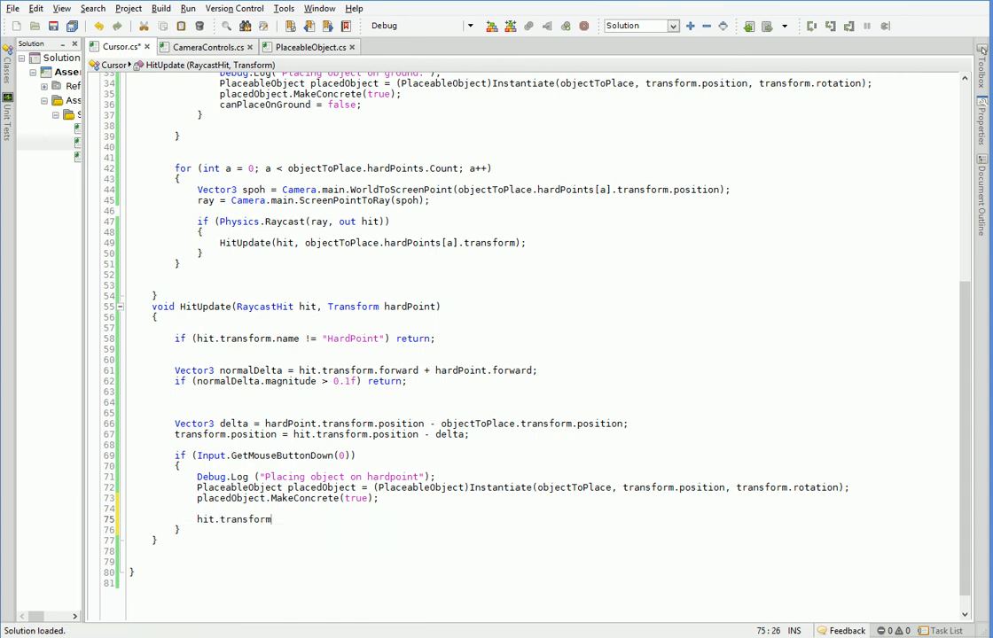
type(".gameObject")
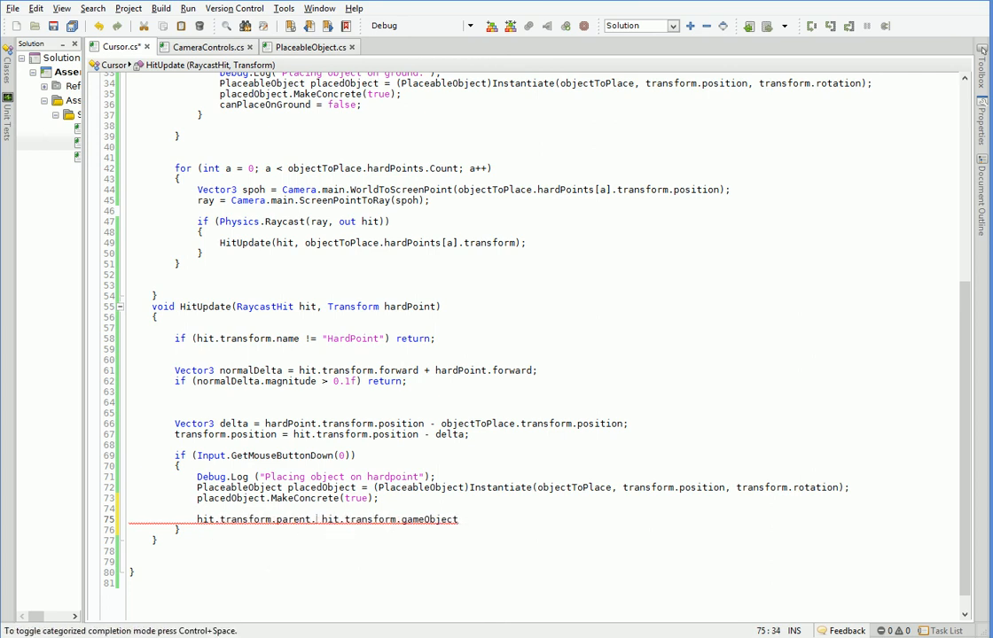
type("GetComponent<PlaceableObject>")
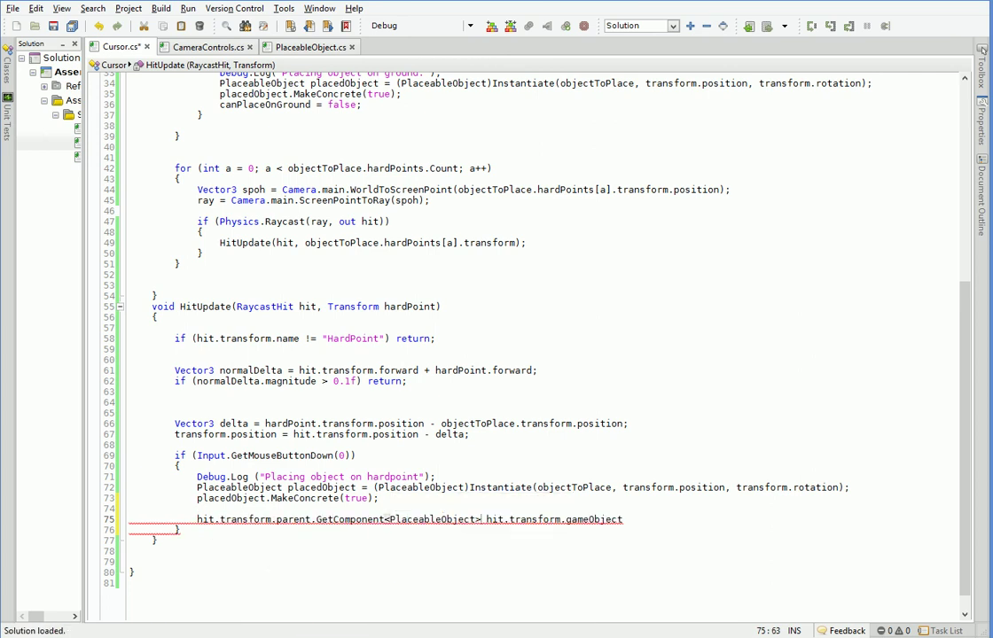
type("()")
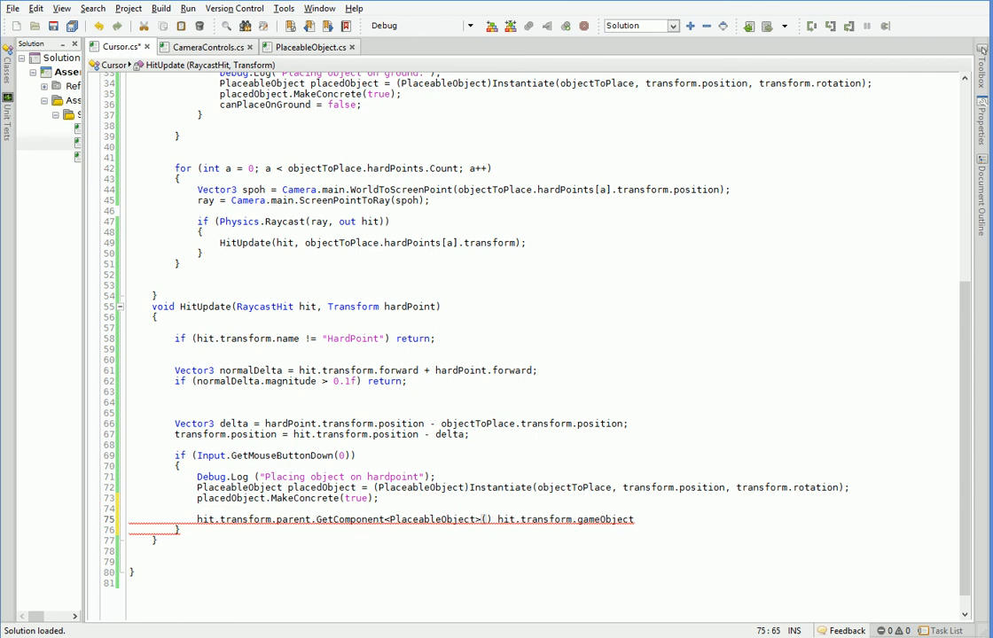
type(".")
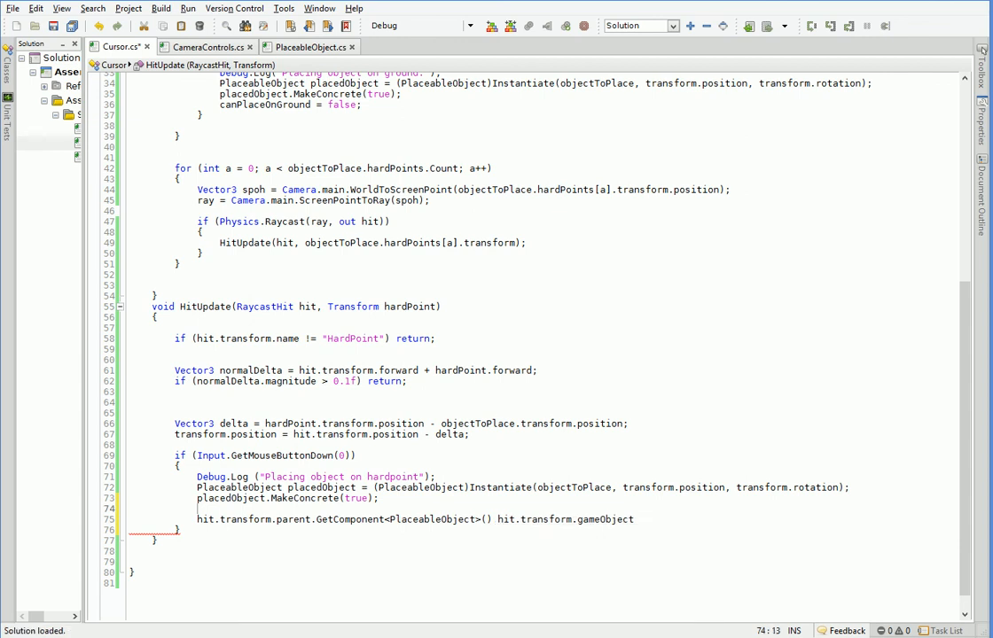
type("PlaceableObject target =")
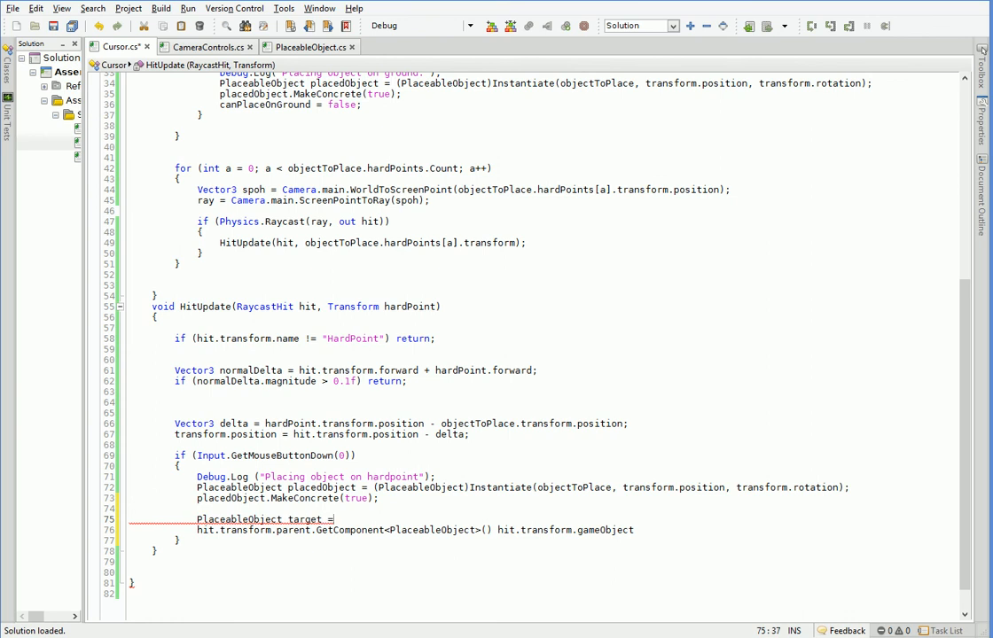
key("Delete")
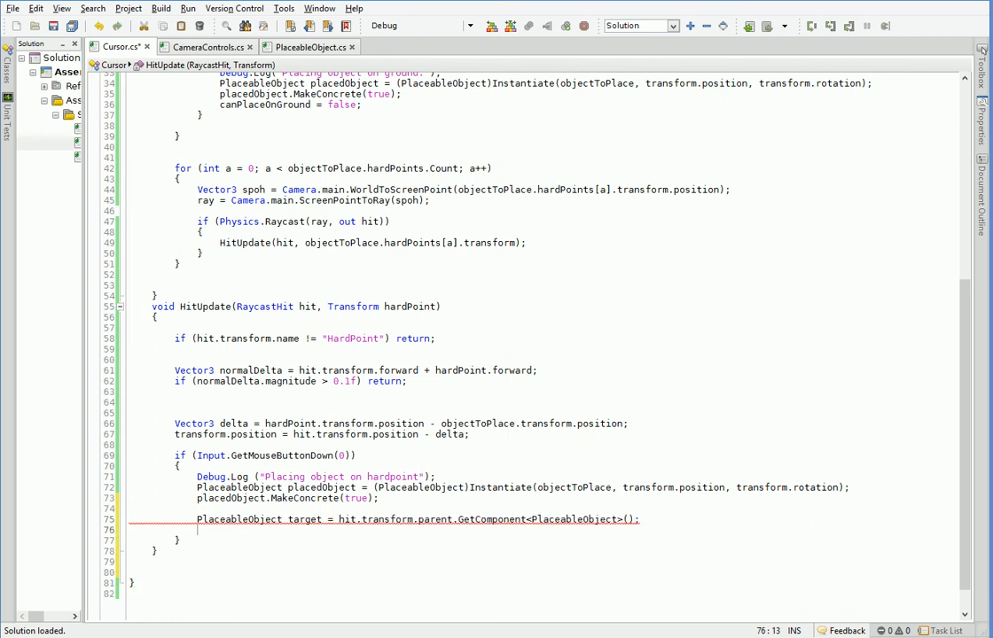
- Remove the hit hard point from target.hardPoints and Destroy its gameObject
type("target.")
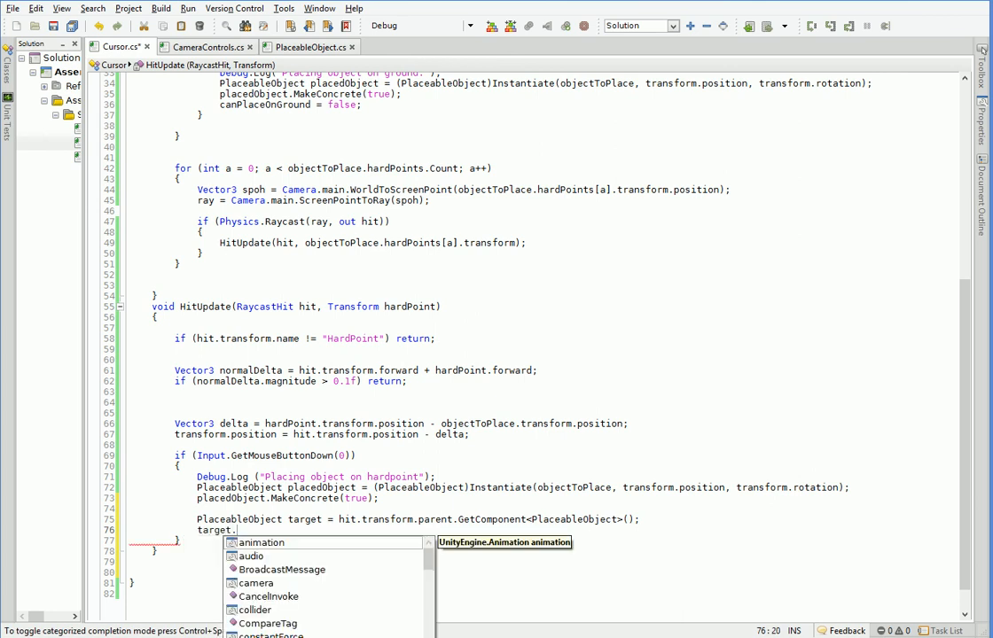
type("Game")
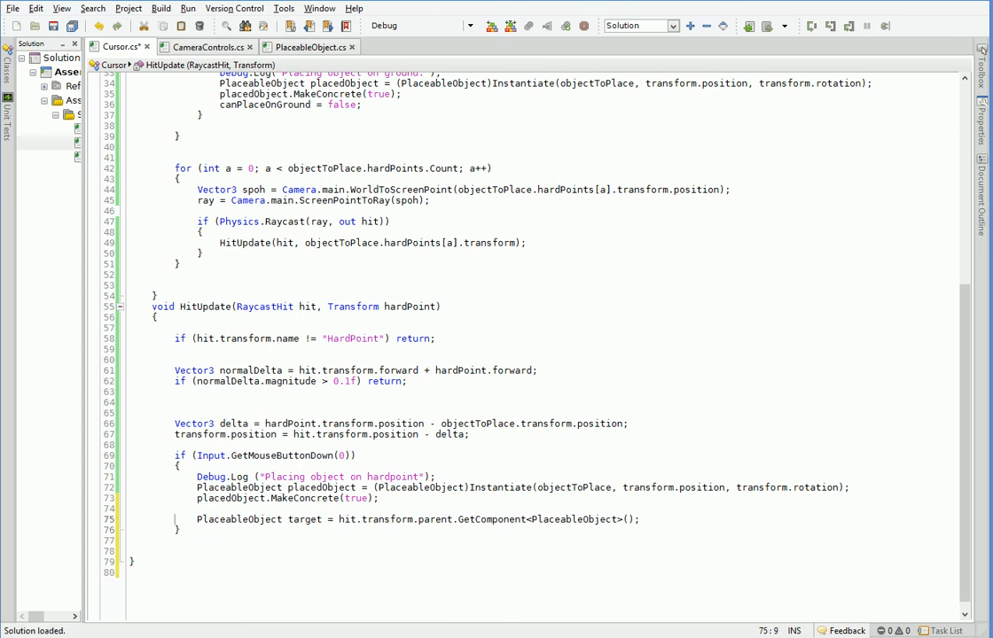
type("target.hi")
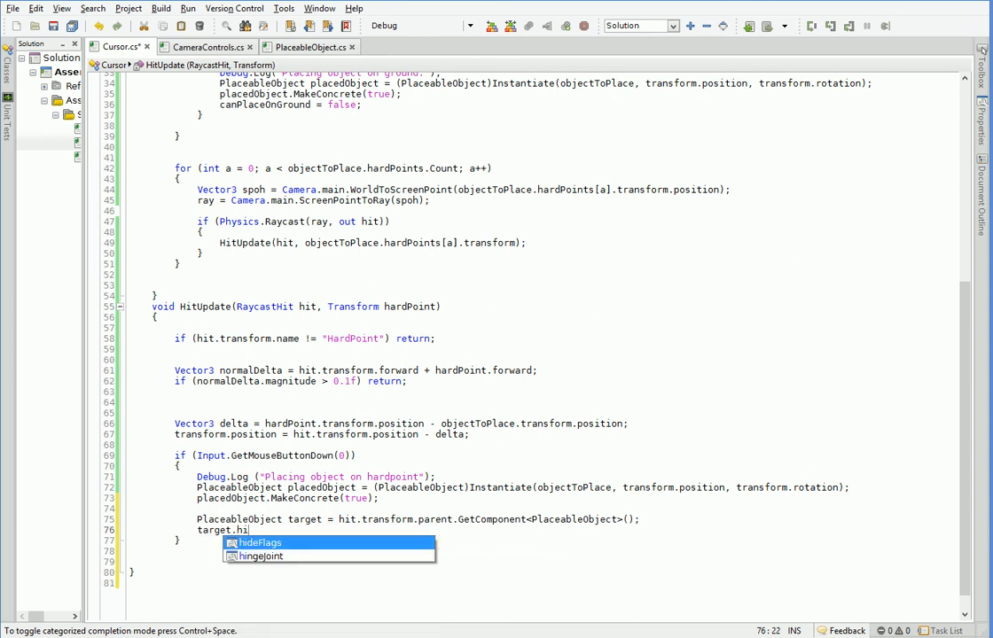
type("rdPoints.Remove (hit.);")
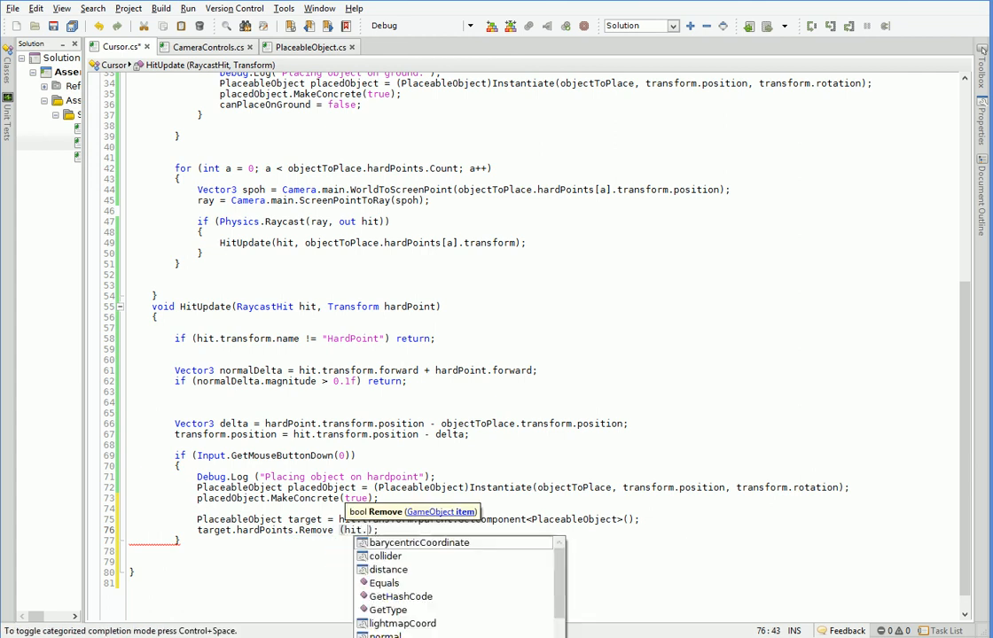
key("Escape")
type("transform.gameObject")
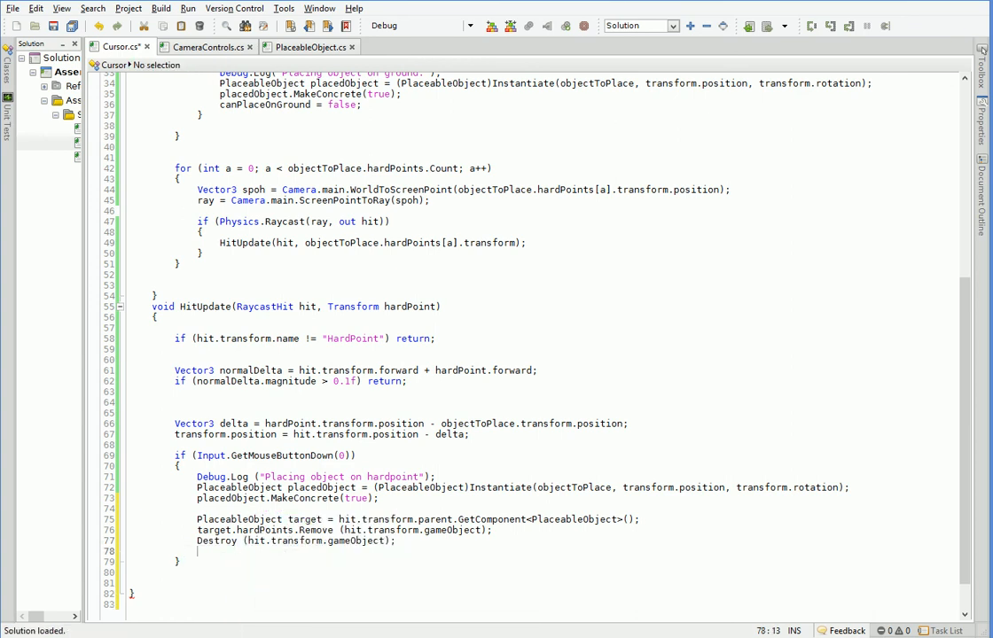
- Add int hardpointIndex = hardPoints.IndexOf(...) to find the matching hard point on the placed block
key("enter")
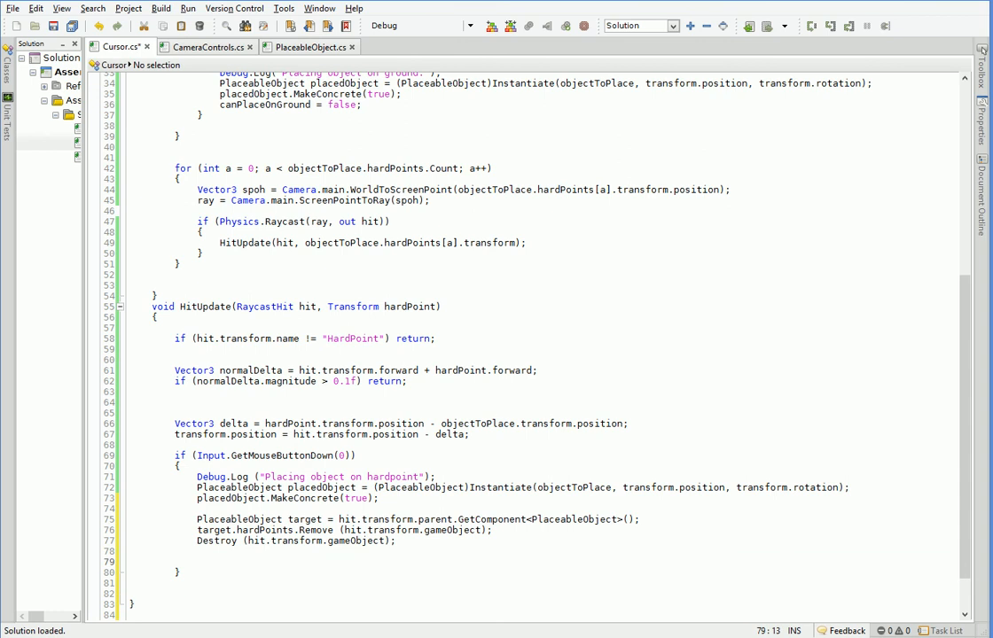
double_click(355, 305)
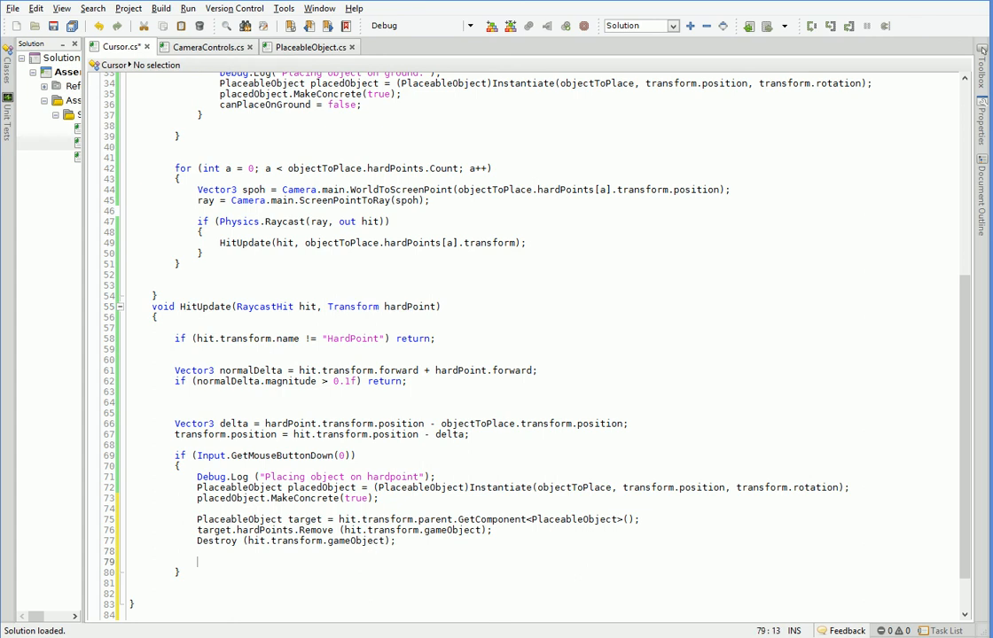
type("int h")
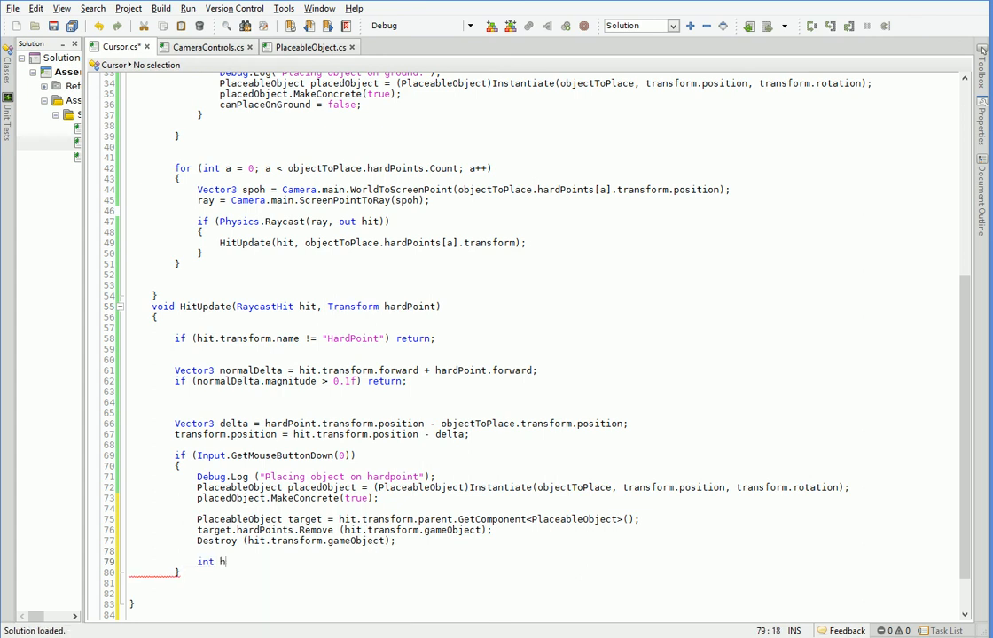
type("ardpoint")
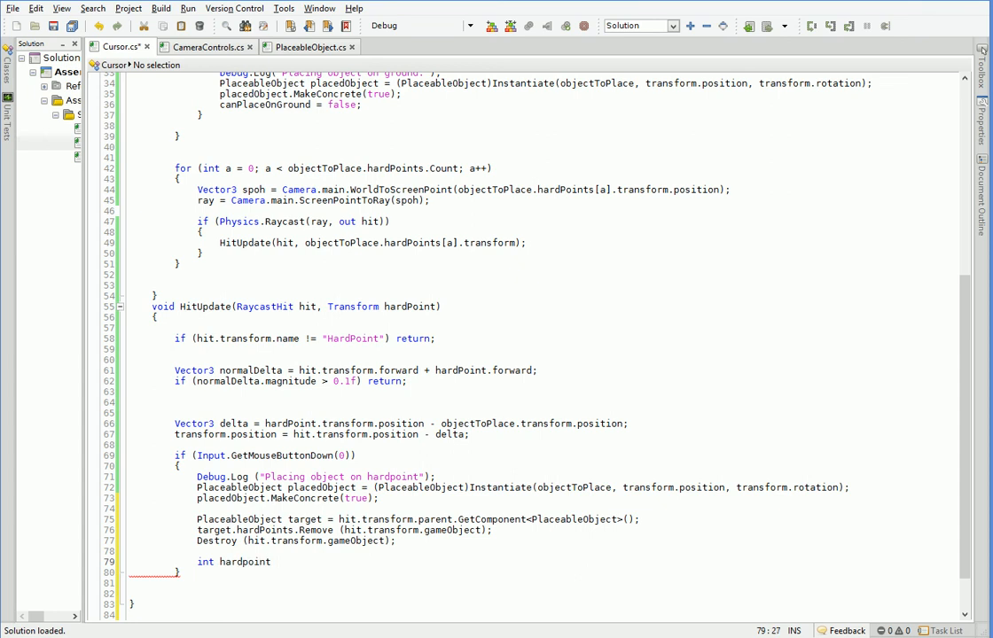
type("Ind")
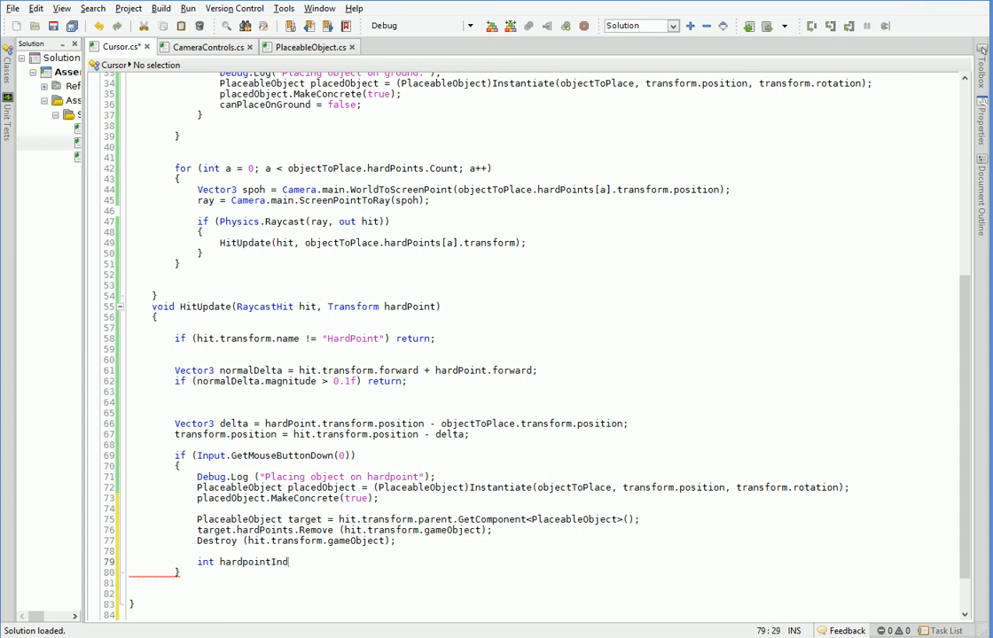
type("ex =")
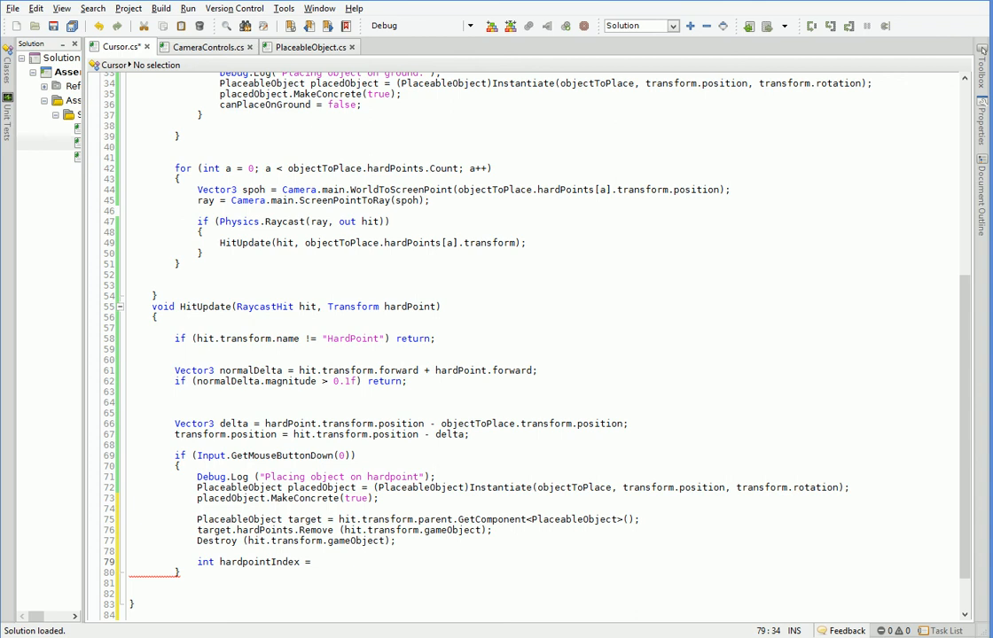
type("objec")
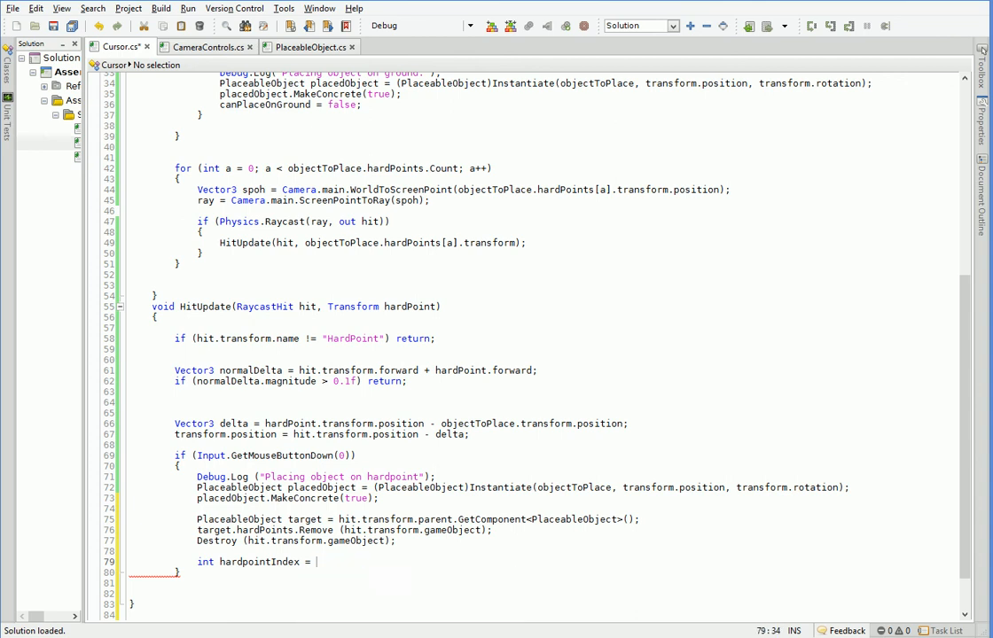
type("objectToPlace")
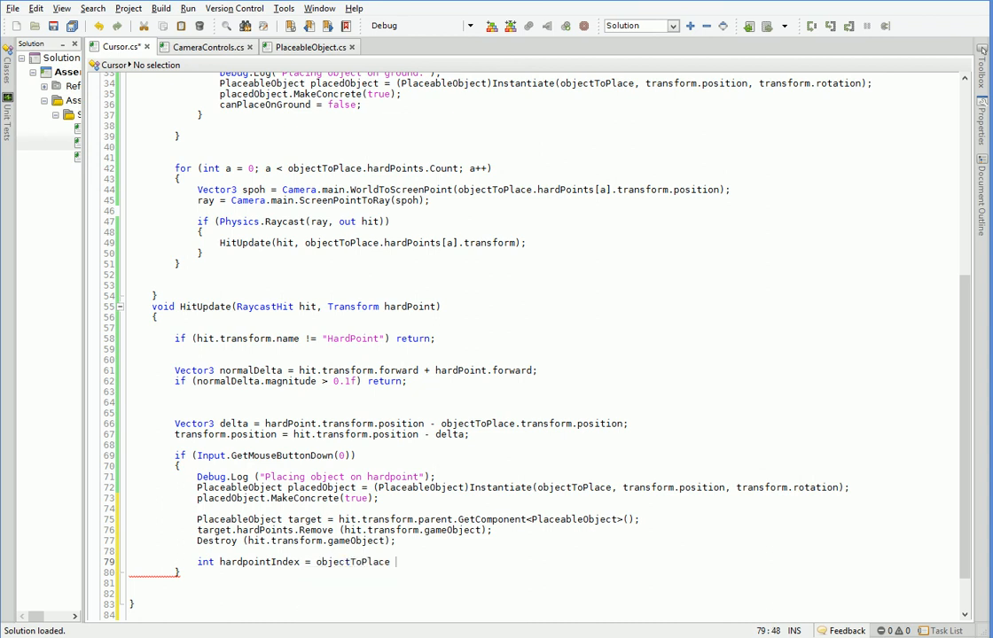
type(".")
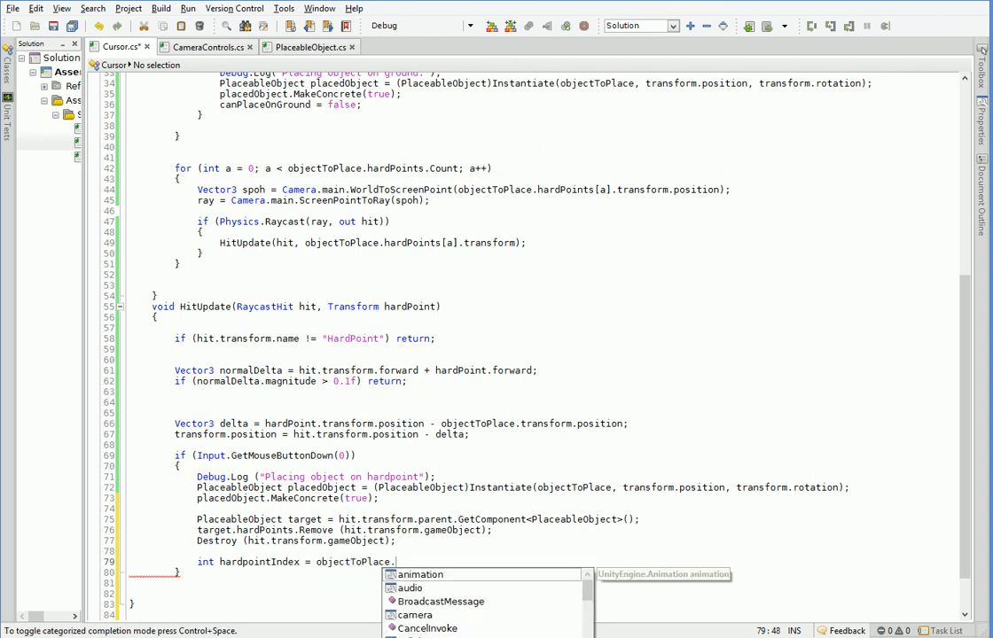
type("hardPoints.")
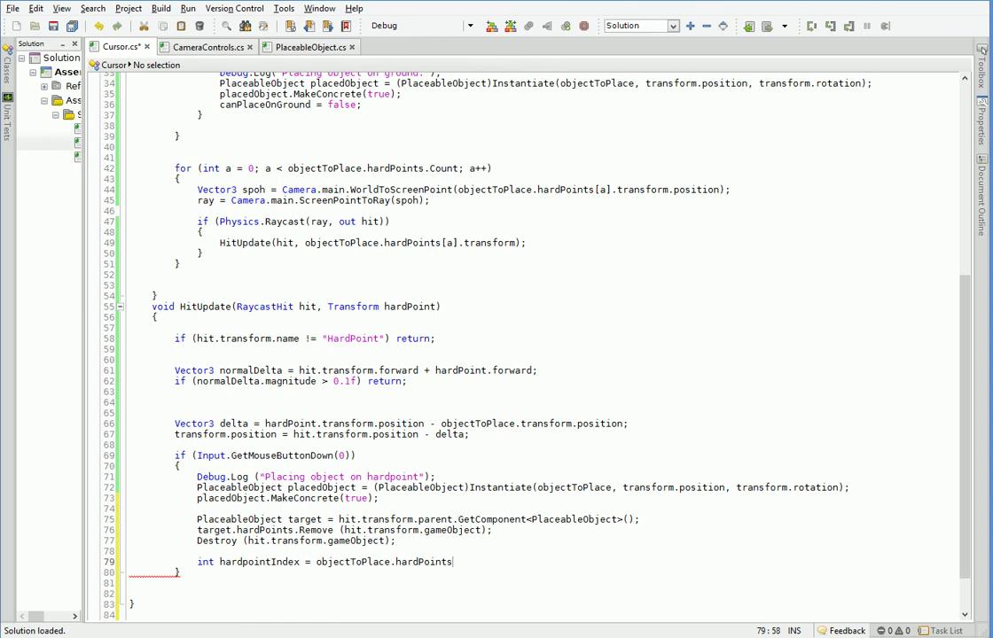
type(".IndexOf(")
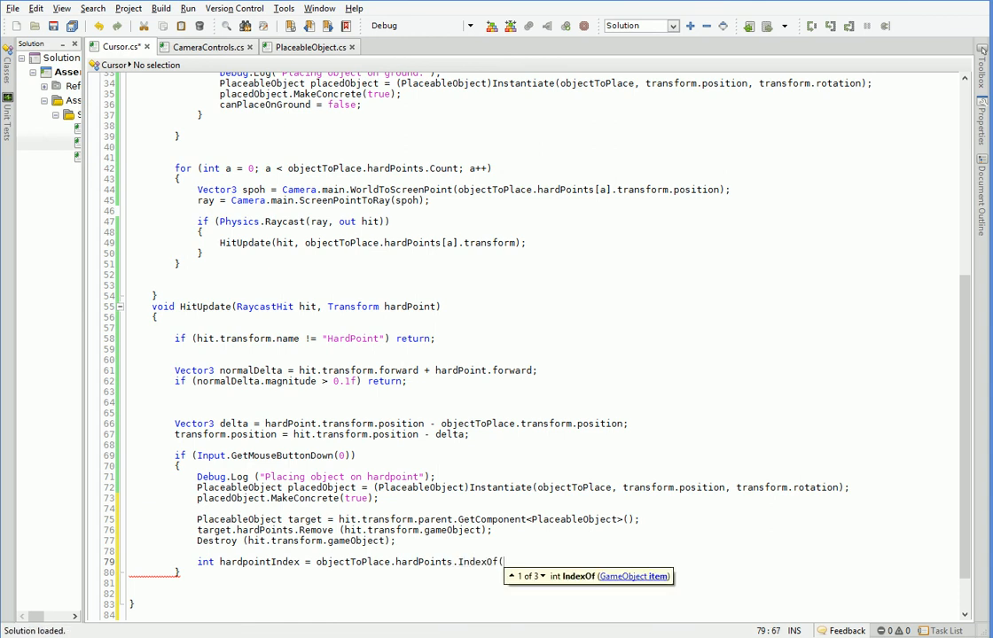
type("hardPoint);")
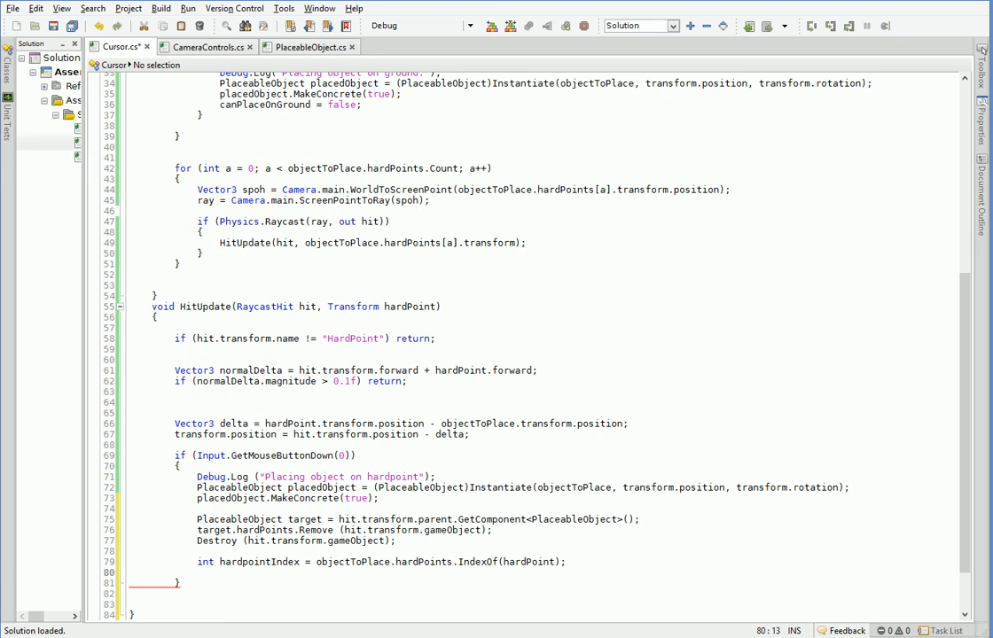
- Destroy placedObject.hardPoints[hardpointIndex] and RemoveAt that index from the placed copy's list
type("placedObject.hardPoints.RemoveAt(hardpointIndex);")
type("Dsetroy (")
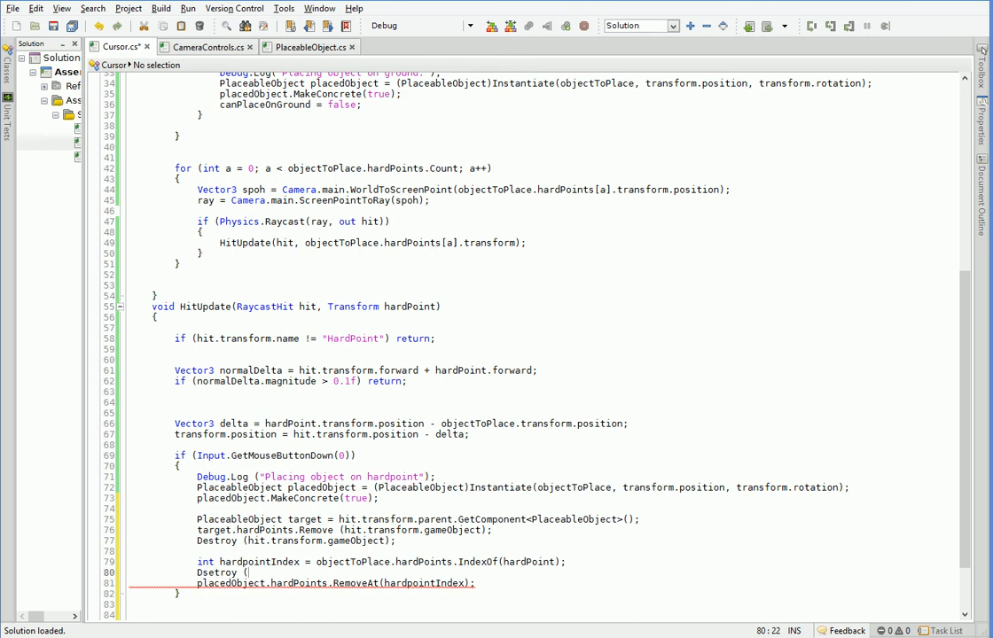
type("placedObject.hardPoints[hardpointIndex);")
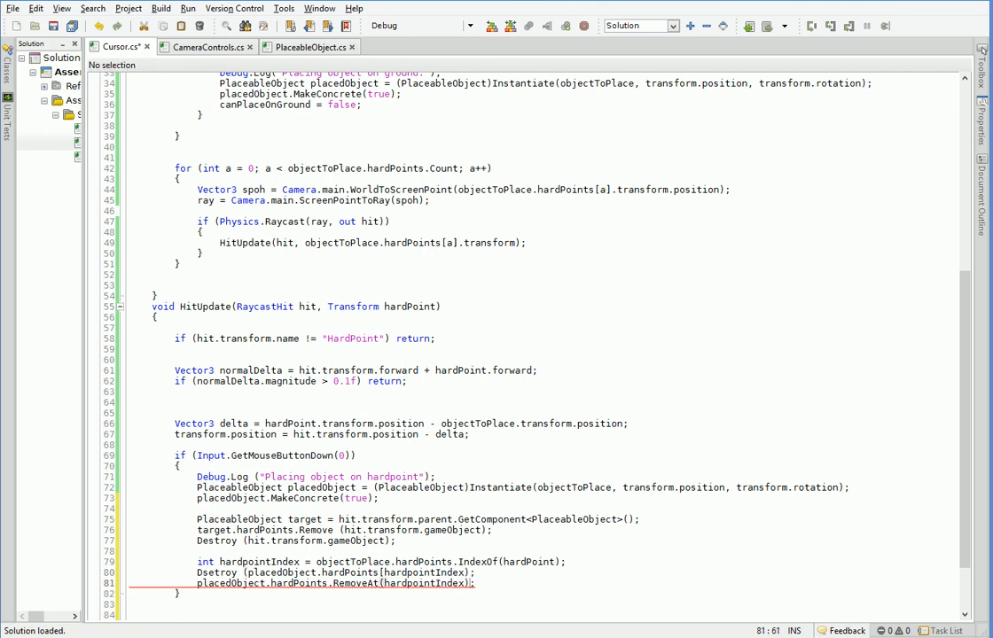
left_click(363, 573)
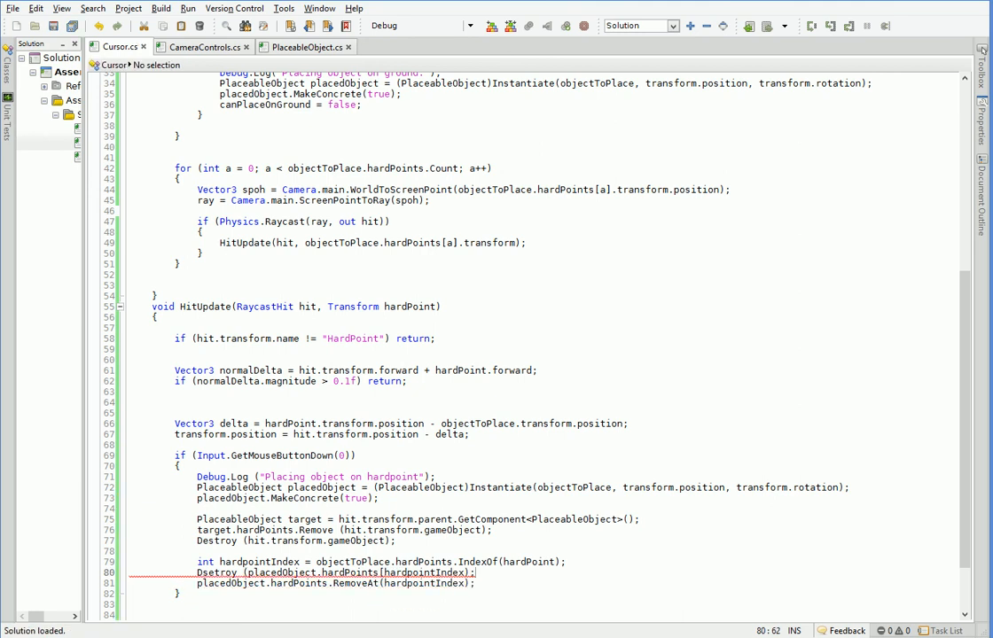
left_click(476, 571)
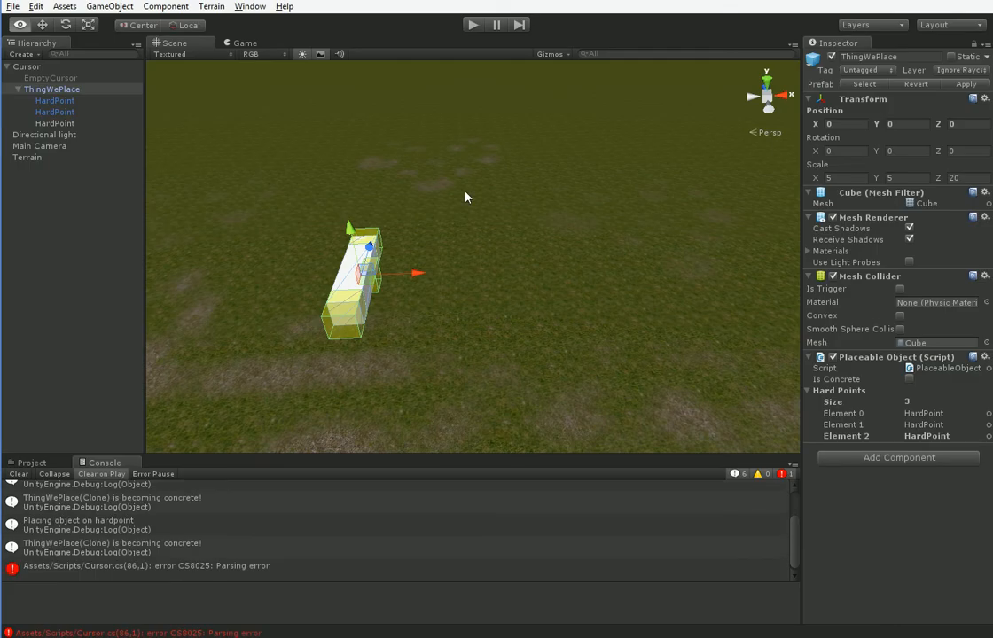
- Fix the parsing error by adding the missing brace and appending .gameObject to the Destroy call
left_click(472, 25)
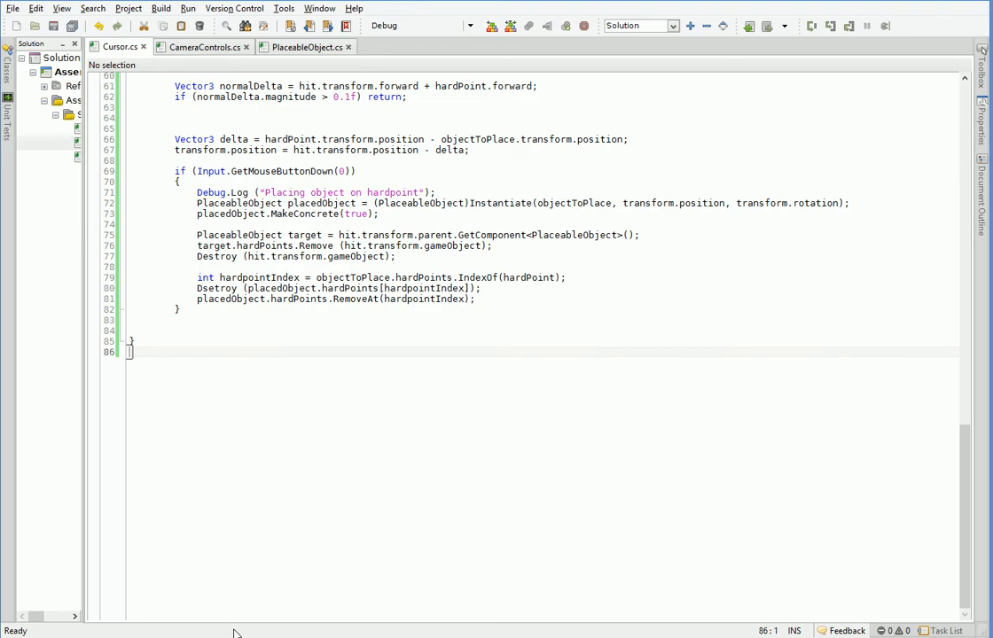
scroll("up", 3)
type("}")
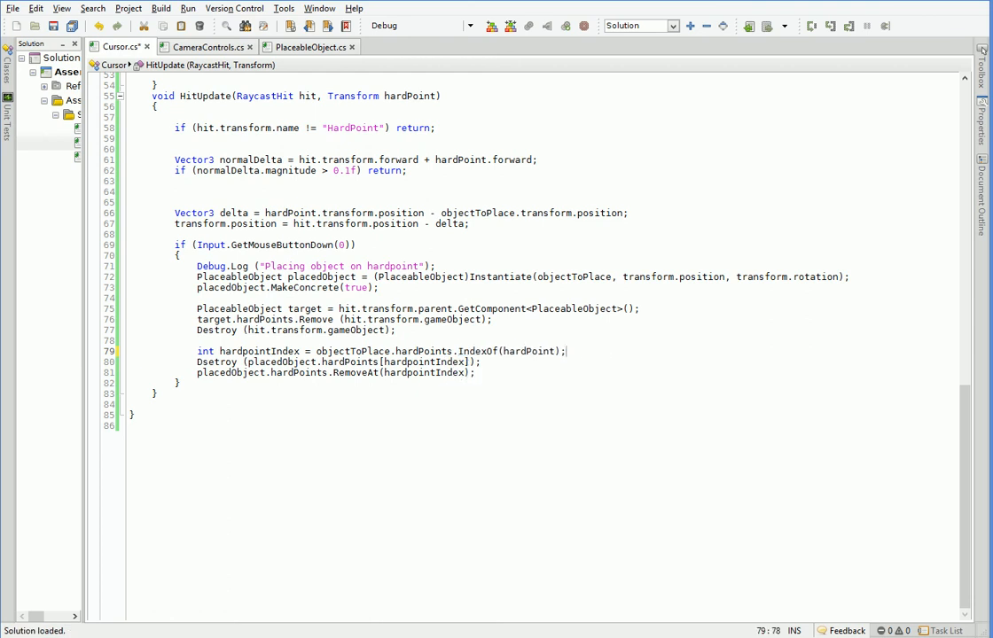
type(".gameObject")
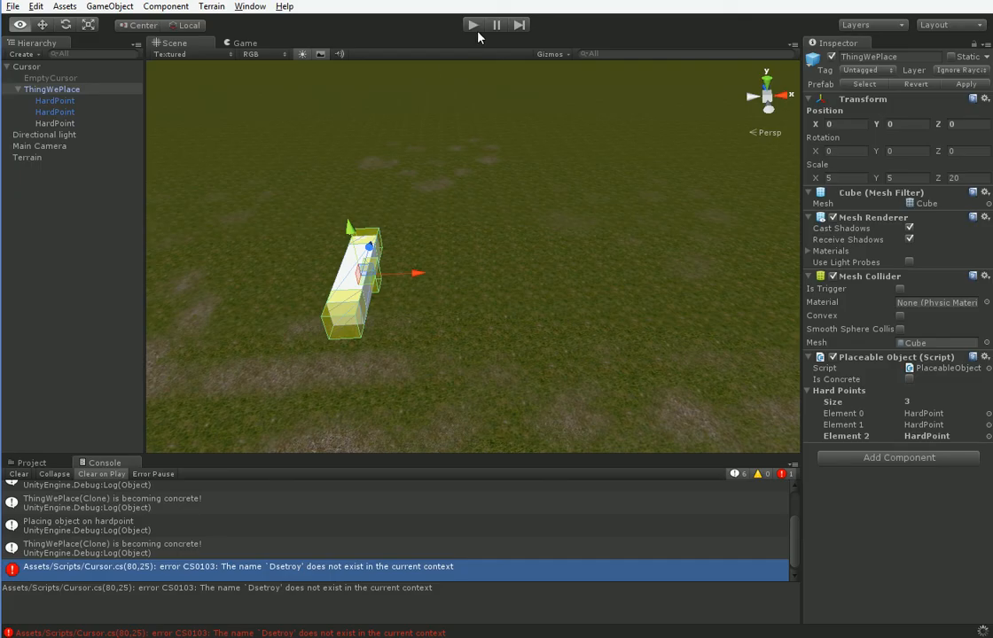
- Run the game and snap blocks onto free hard points to build a ladder-like lattice
left_click(471, 25)
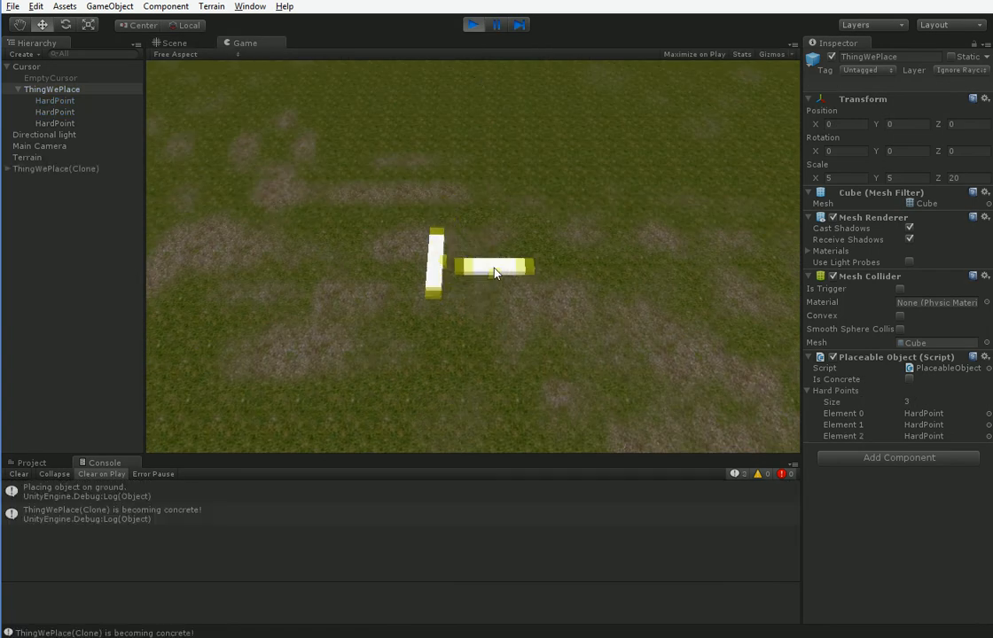
left_click(482, 266)
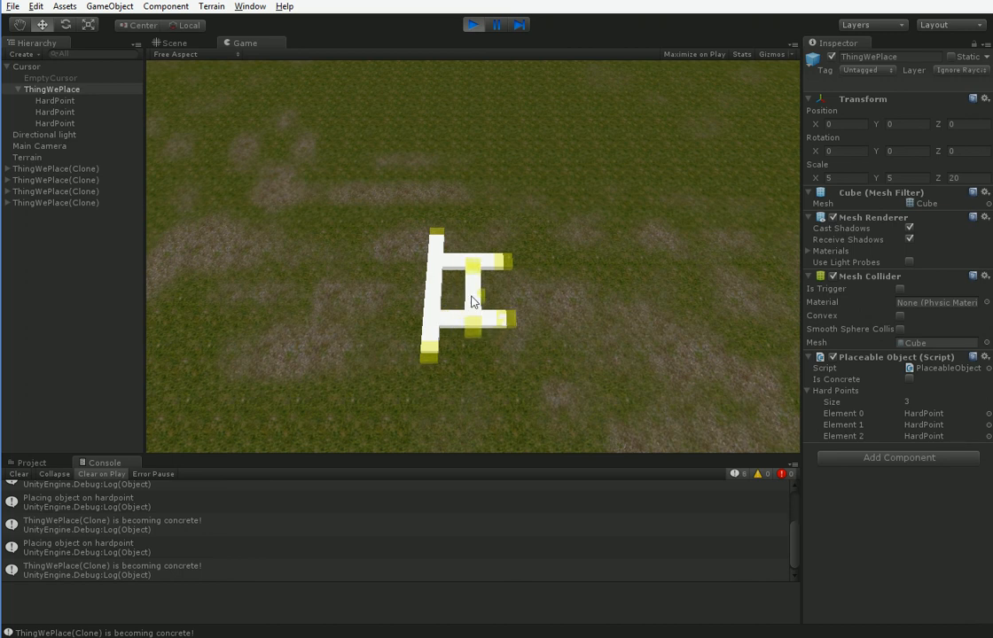
left_click(471, 301)
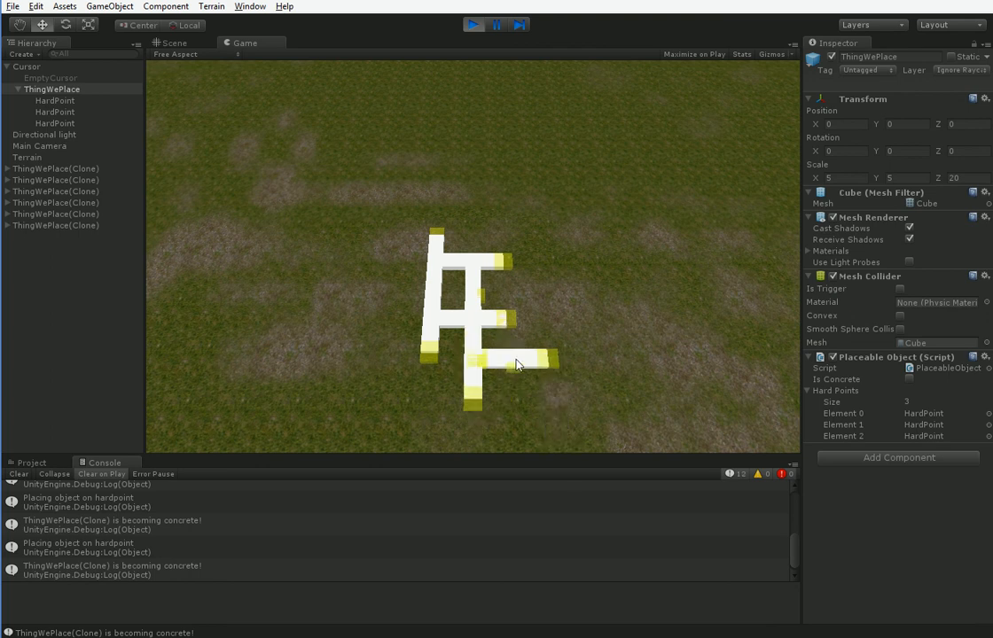
left_click(517, 366)
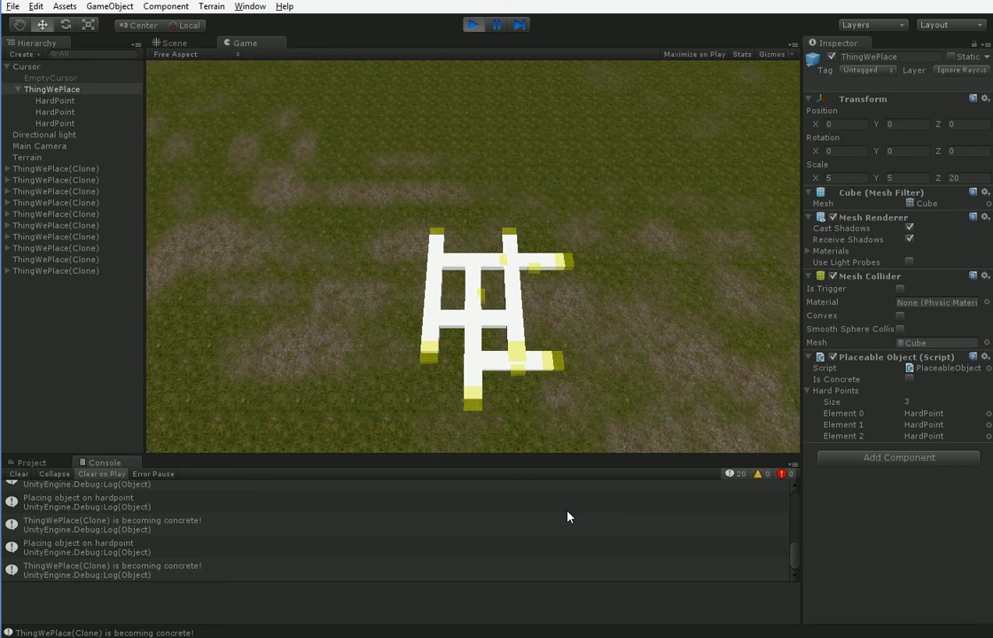
mouse_move(557, 513)
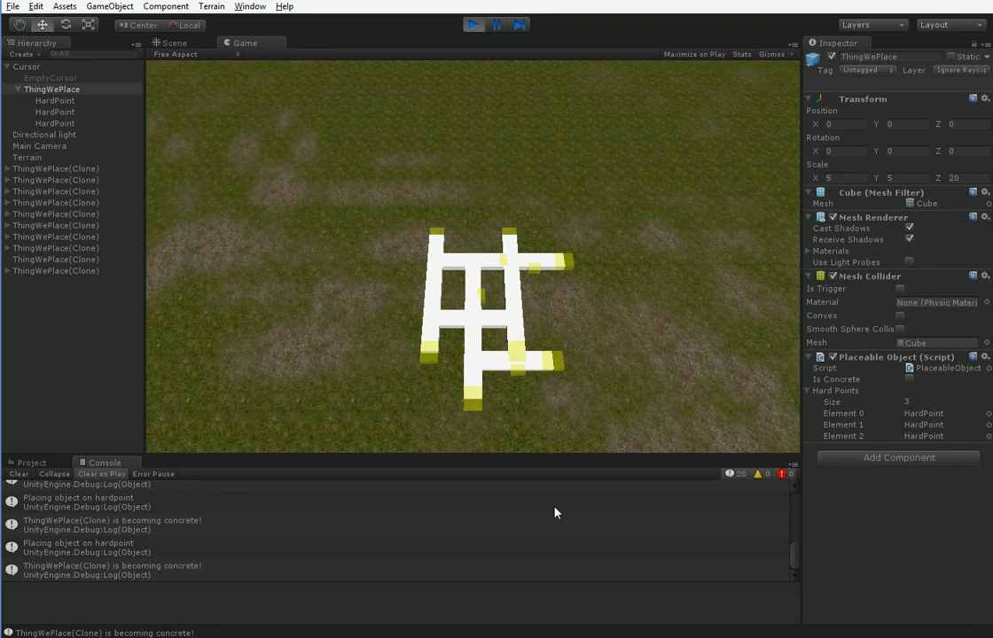